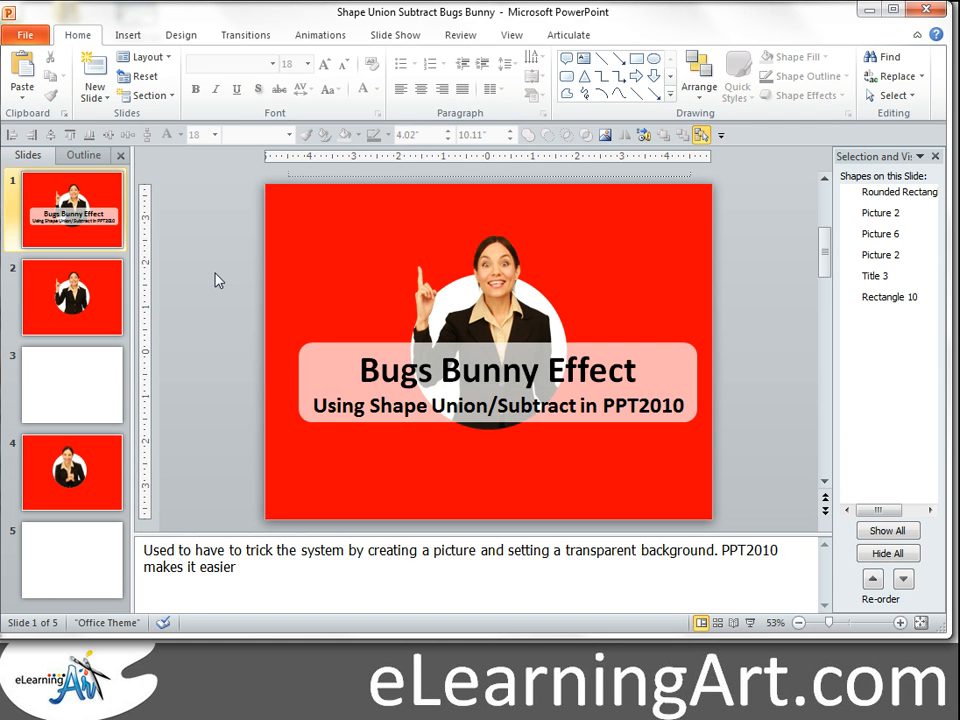
Go to slide 2, showing the woman emerging from a white circle on red.
left_click(72, 296)
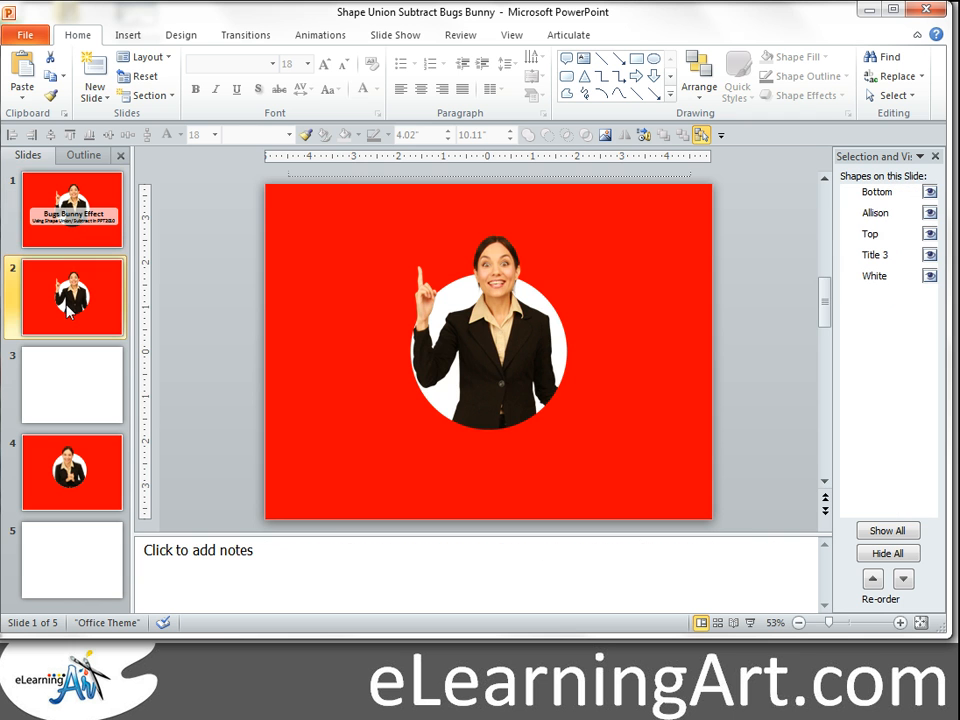
left_click(72, 296)
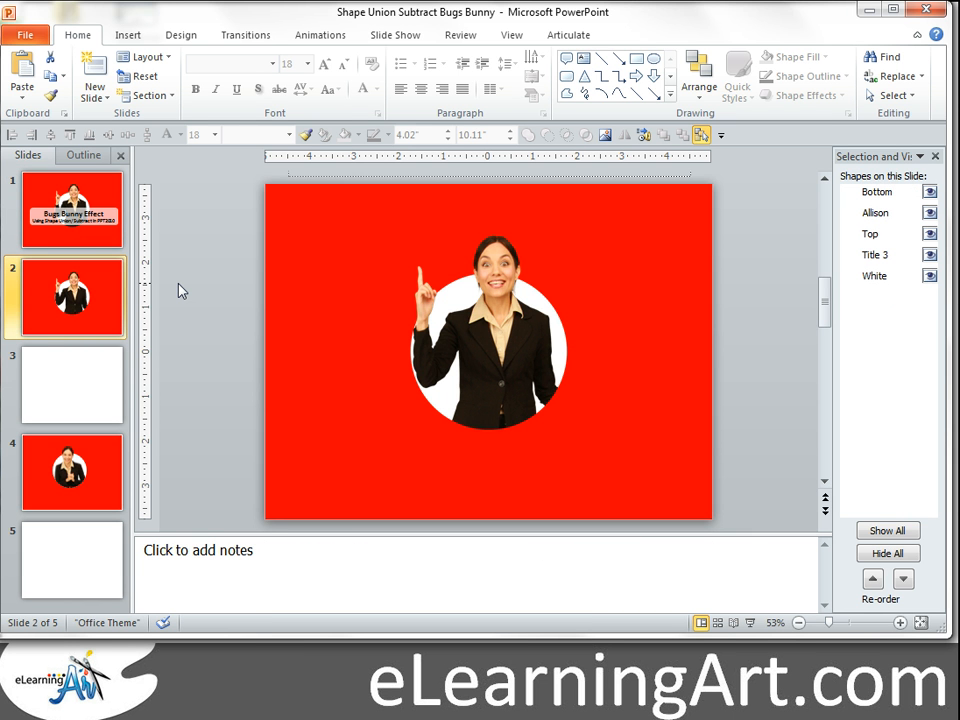
mouse_move(280, 230)
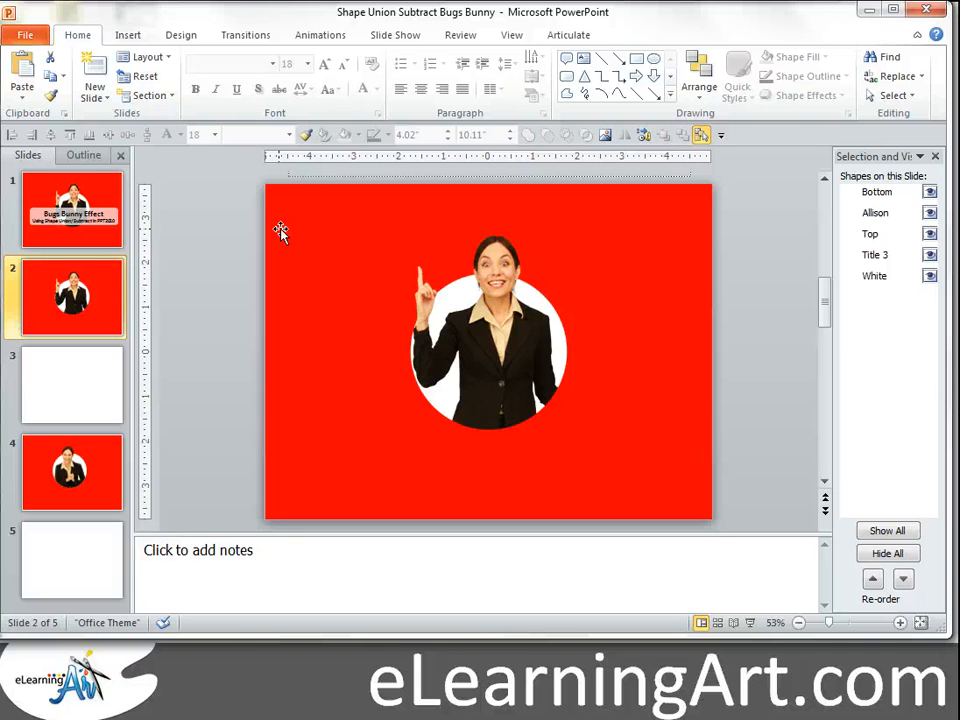
mouse_move(70, 296)
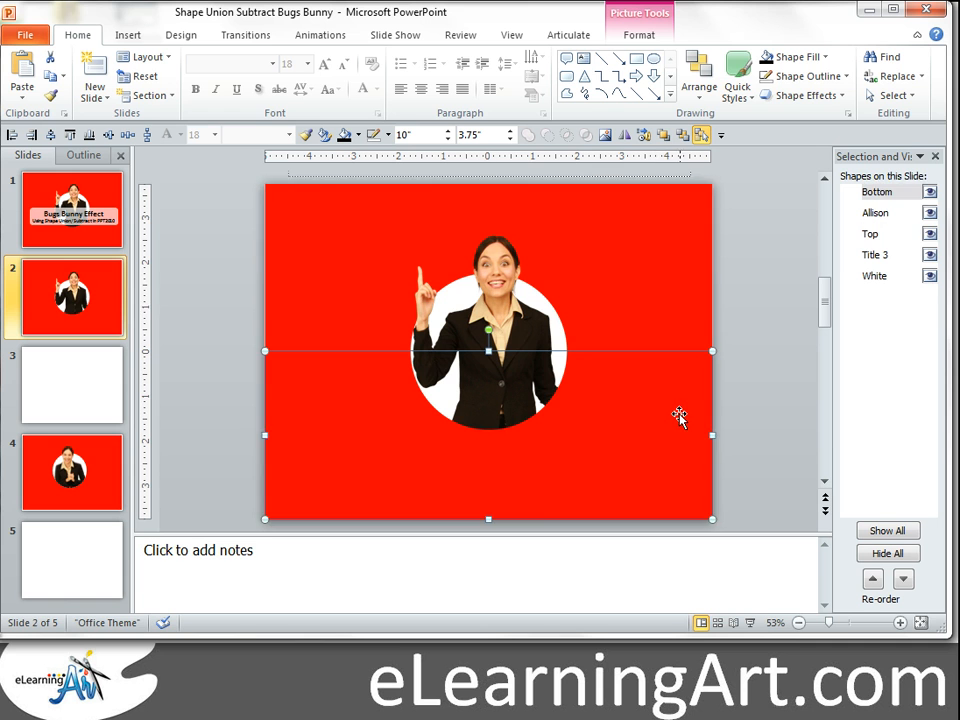
mouse_move(504, 300)
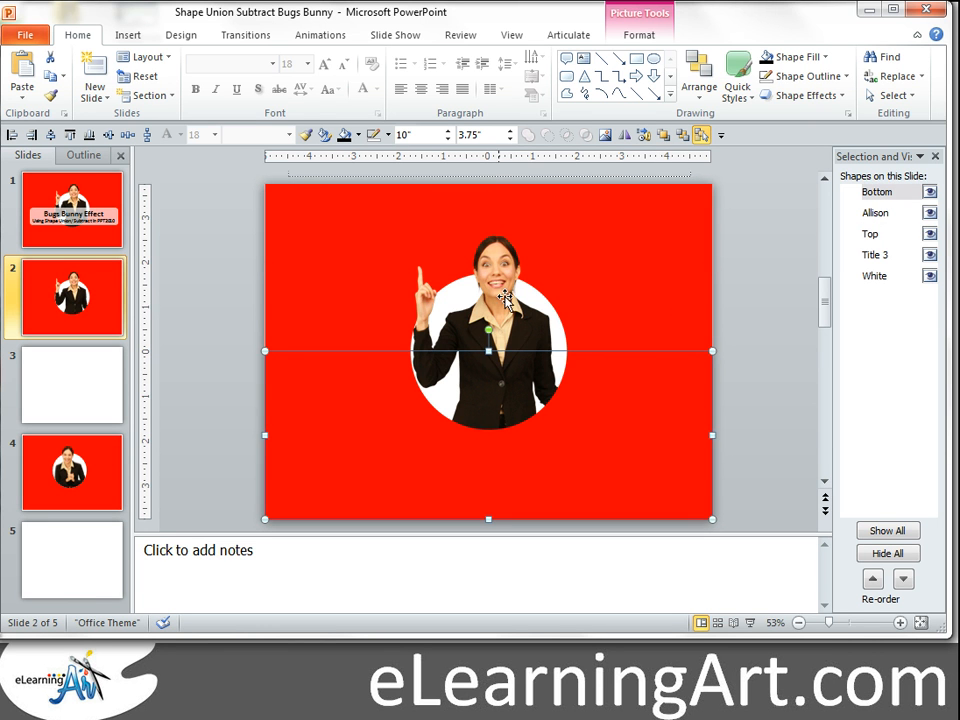
mouse_move(480, 280)
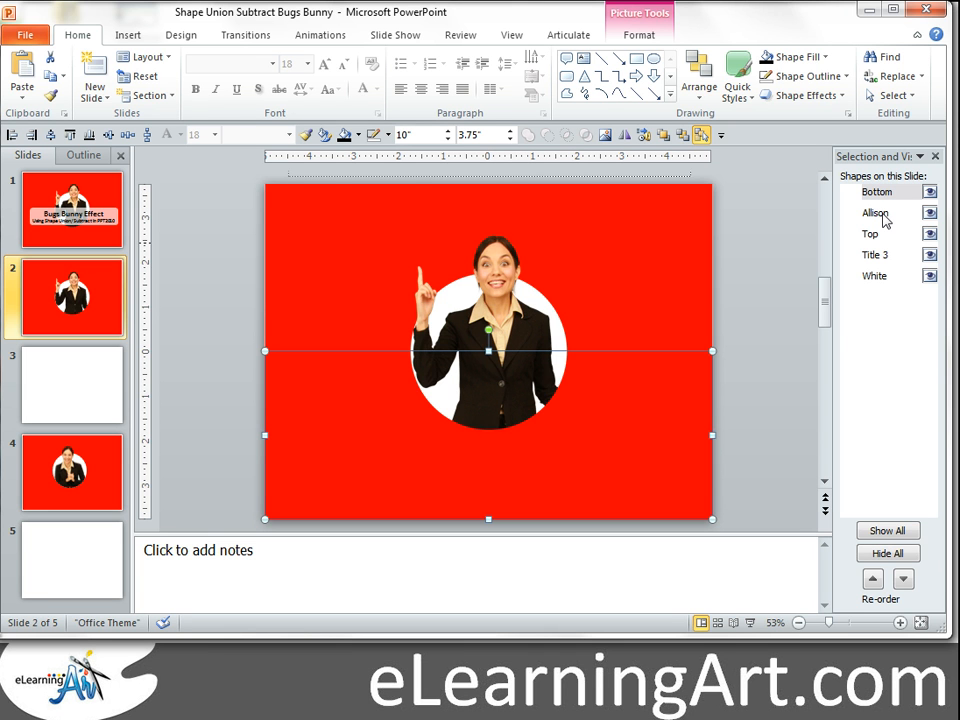
mouse_move(564, 340)
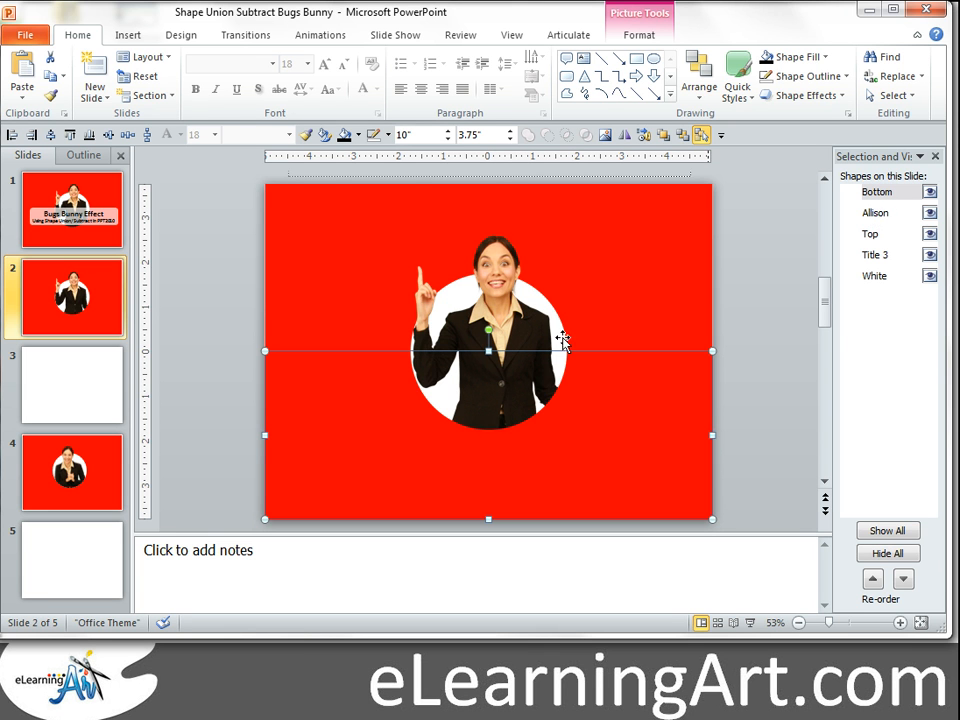
On blank slide 3, insert the photo of the man pointing upward from file.
left_click(72, 384)
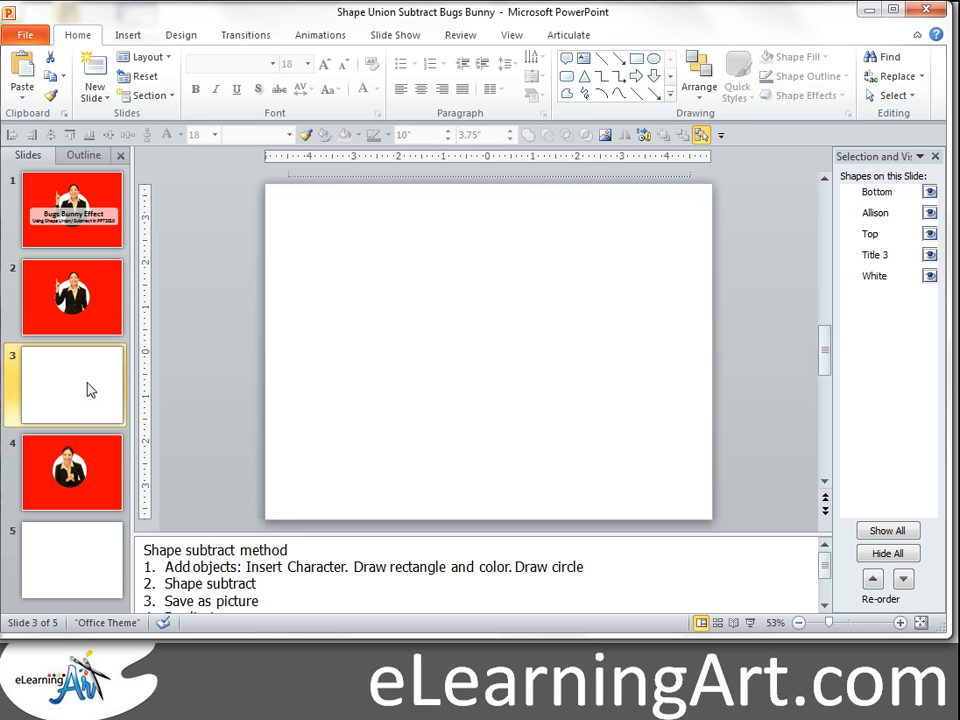
left_click(128, 34)
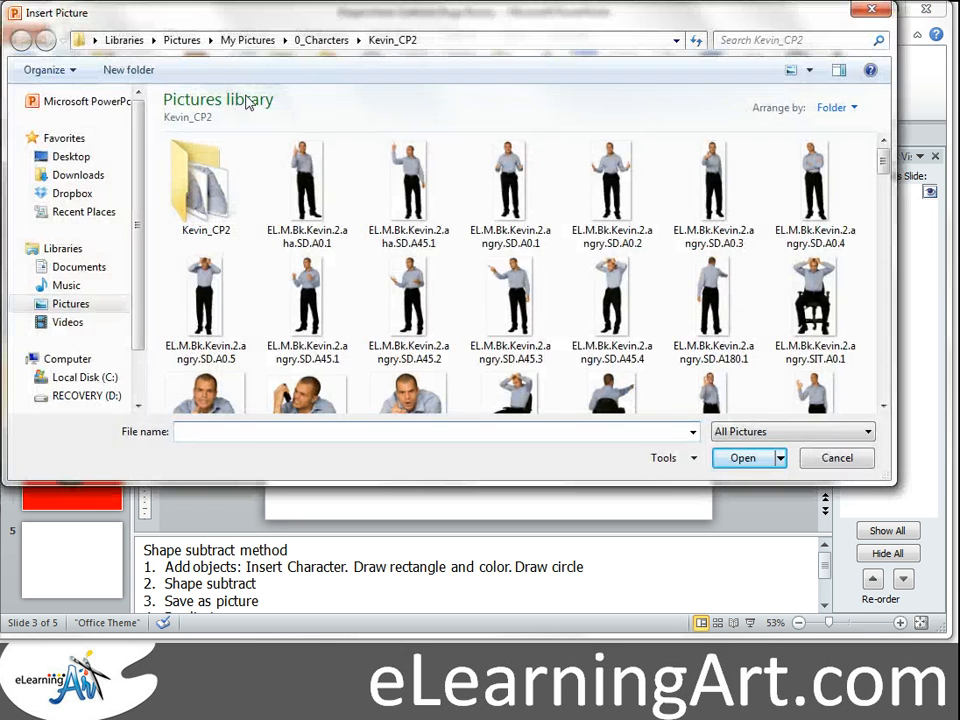
left_click(742, 456)
type("Kevin")
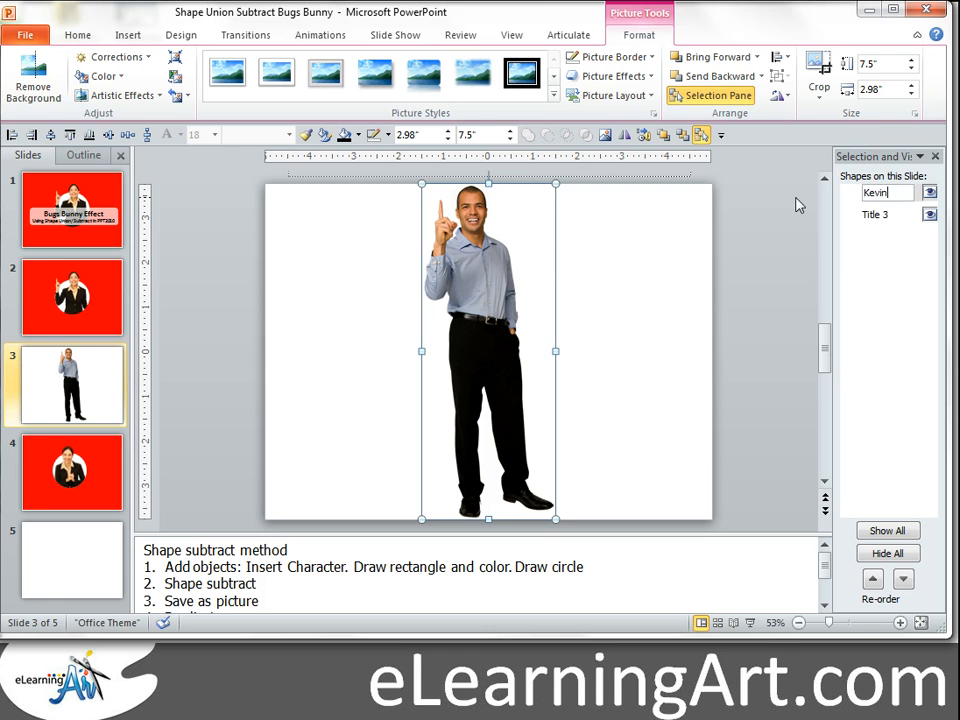
left_click(788, 264)
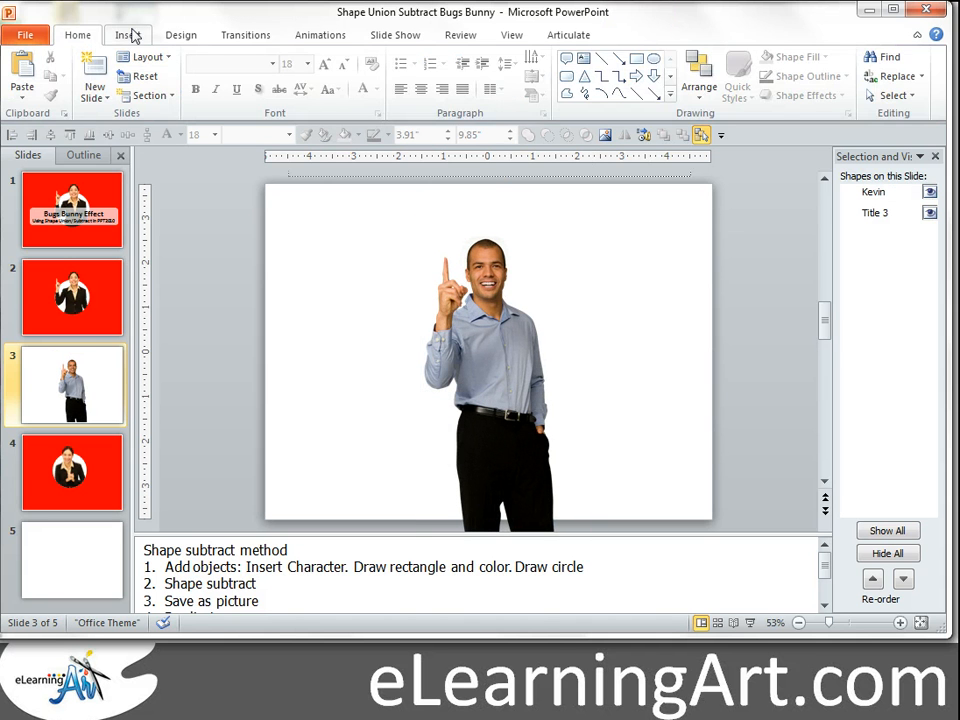
Draw a rectangle over slide 3 and format it red with no outline.
left_click(128, 34)
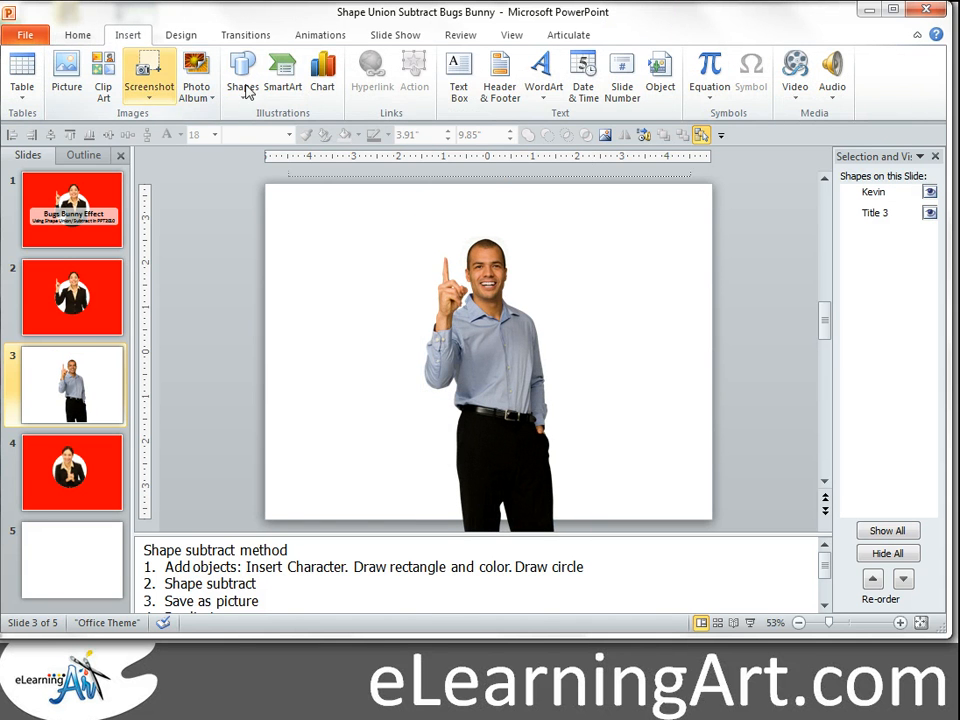
left_click(242, 76)
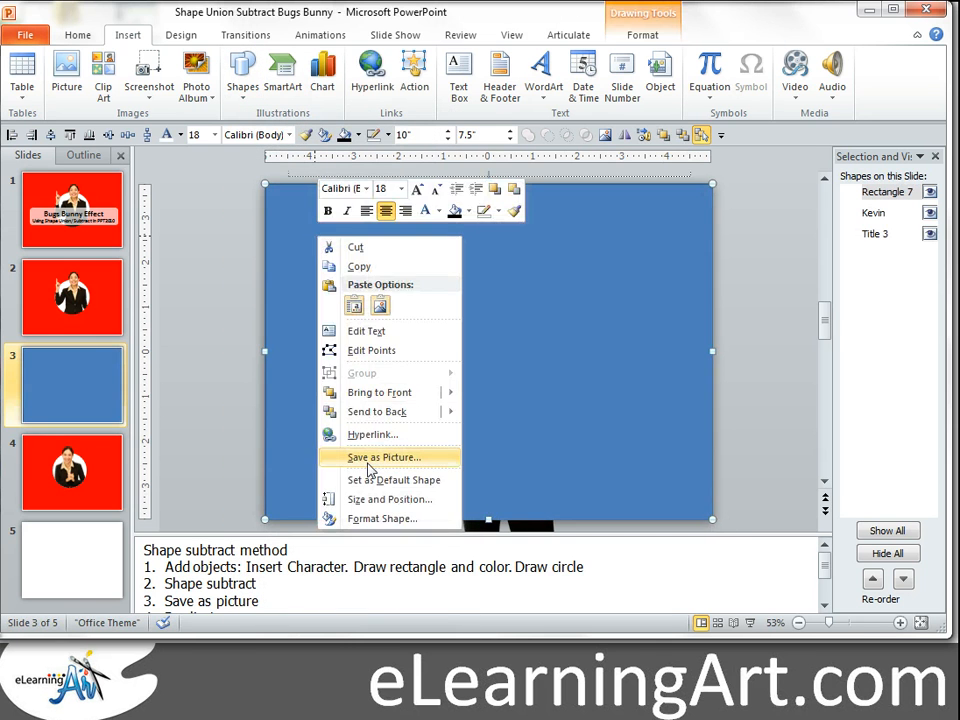
left_click(380, 518)
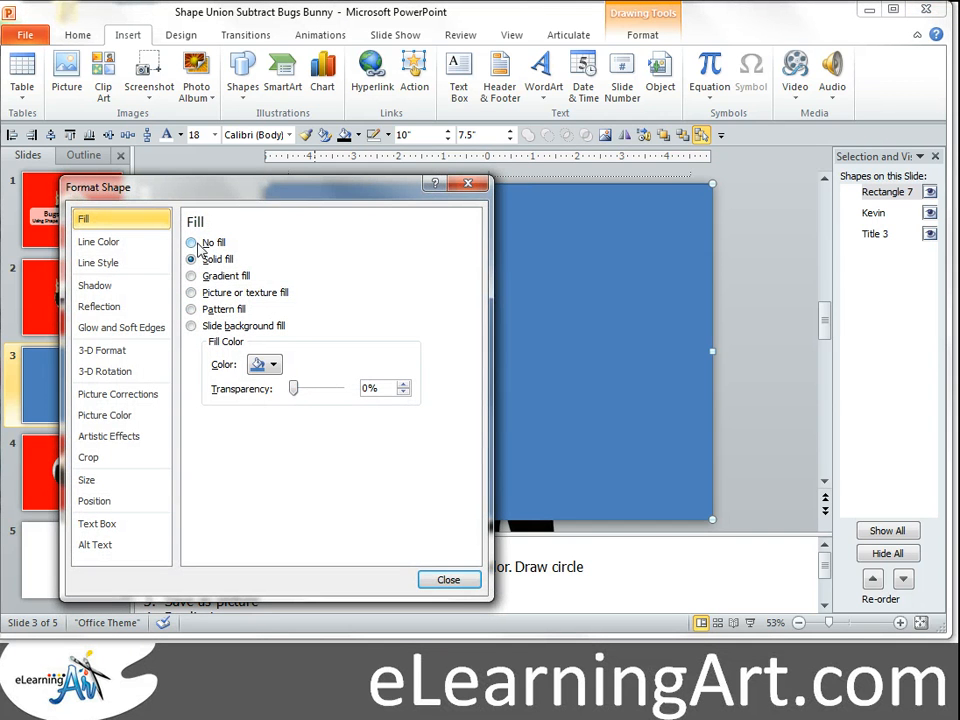
left_click(278, 364)
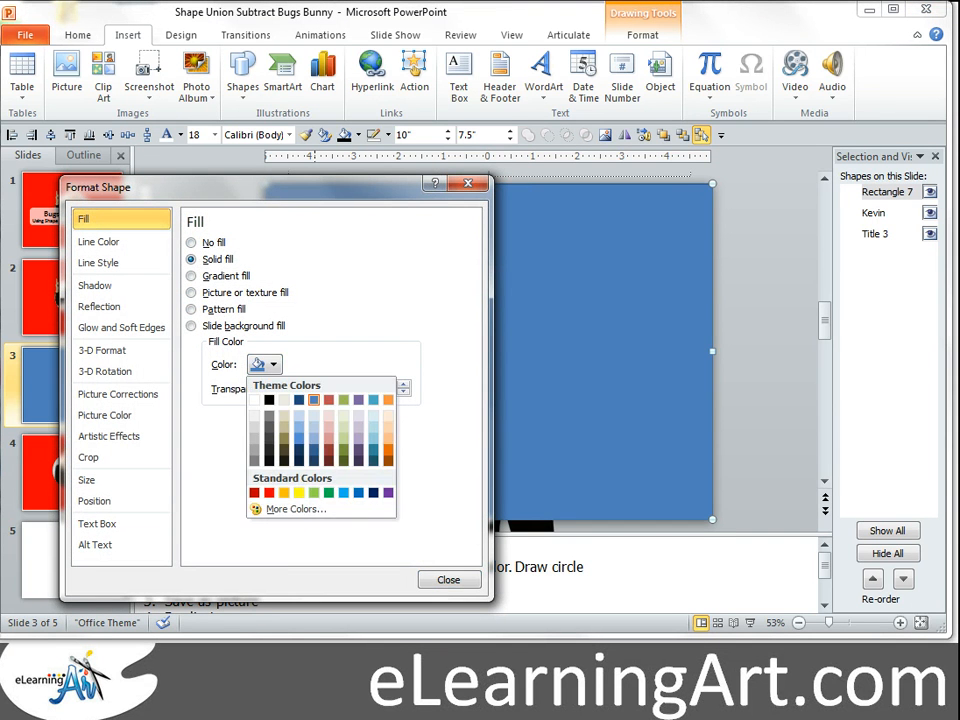
left_click(98, 240)
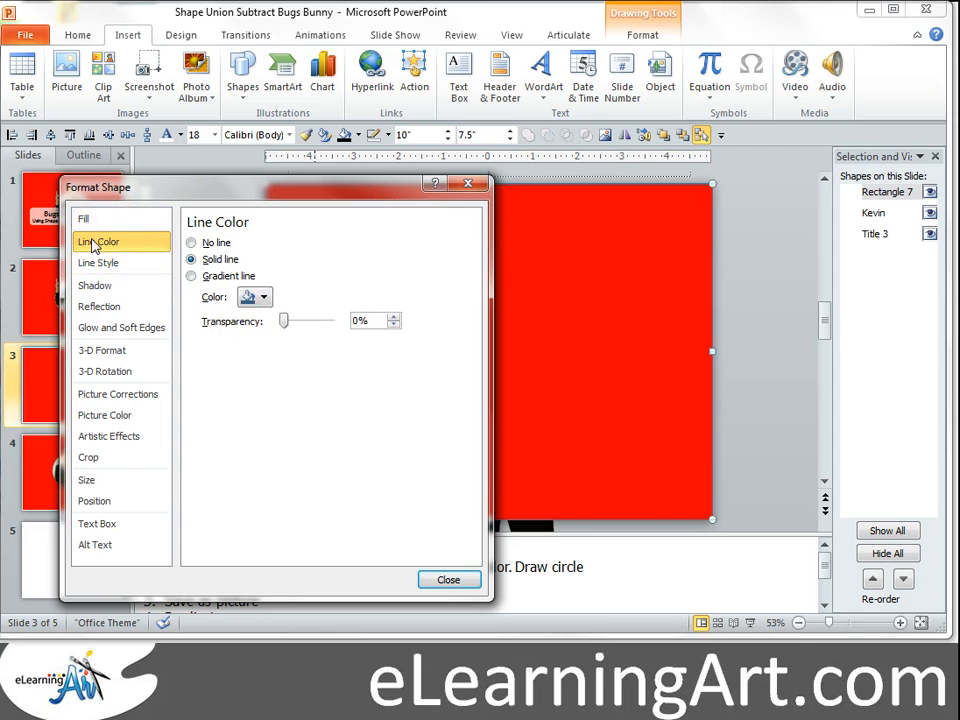
left_click(192, 244)
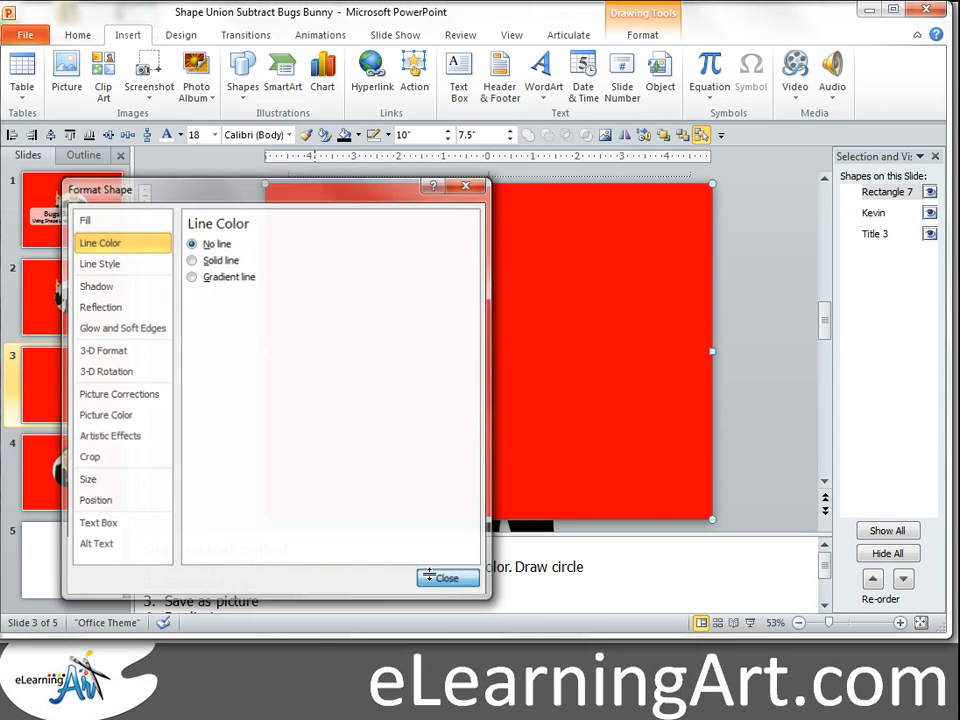
left_click(448, 578)
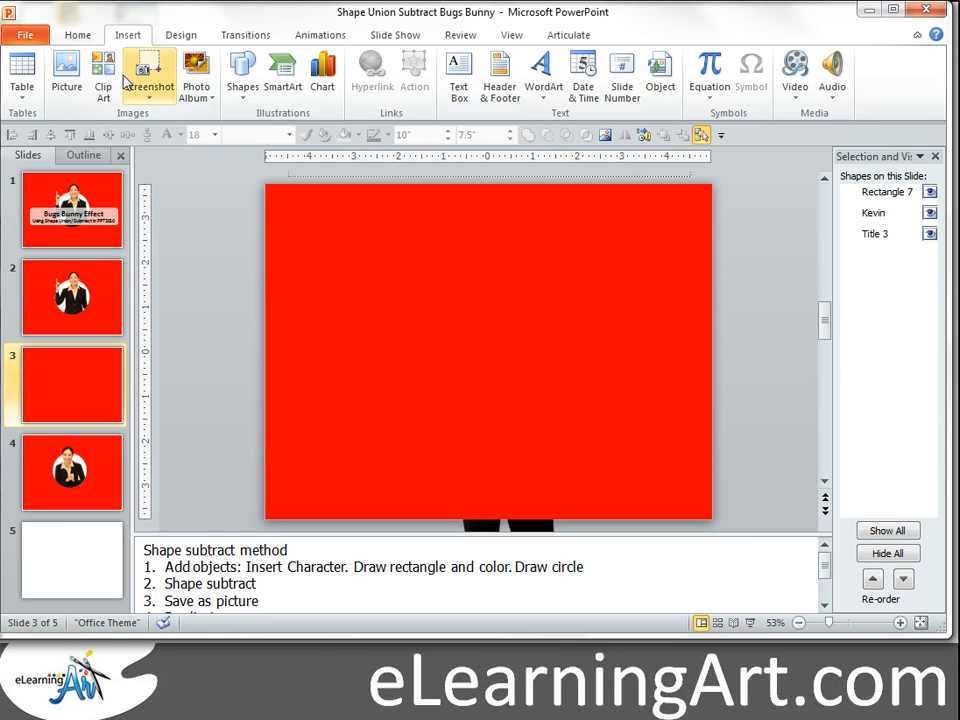
left_click(242, 76)
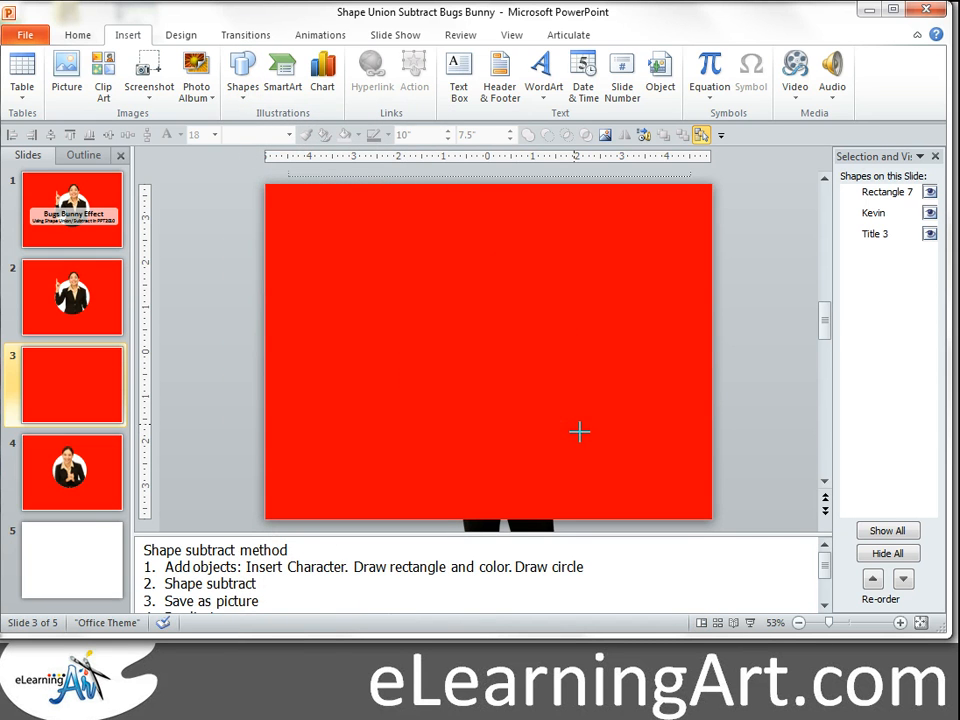
Draw a circle near the slide centre and subtract it from the red rectangle, revealing the man.
left_click_drag(404, 264, 578, 456)
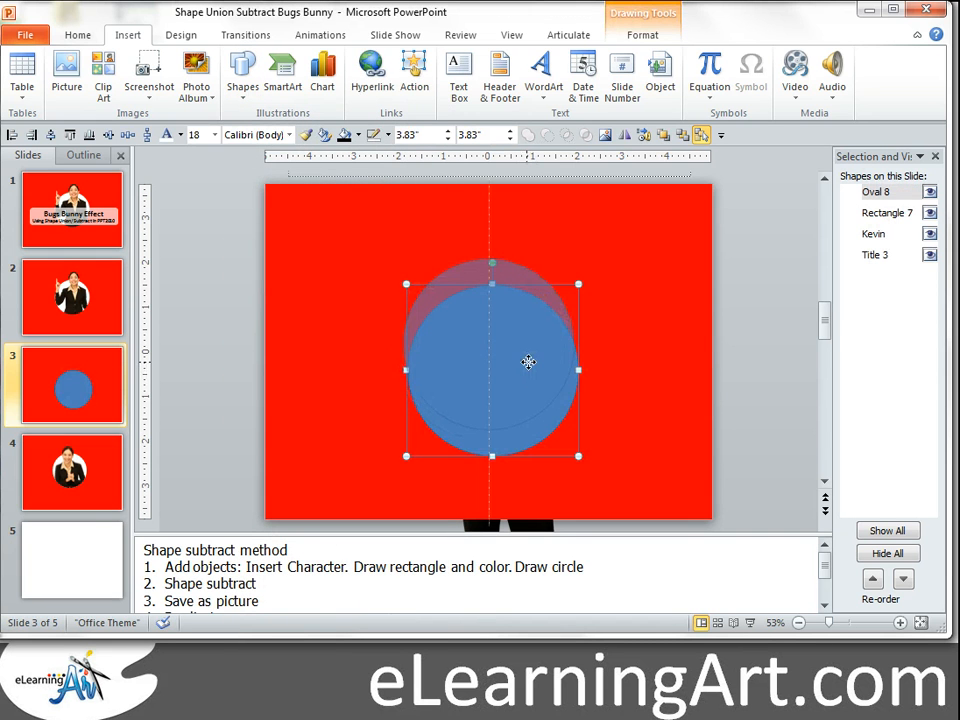
left_click(668, 230)
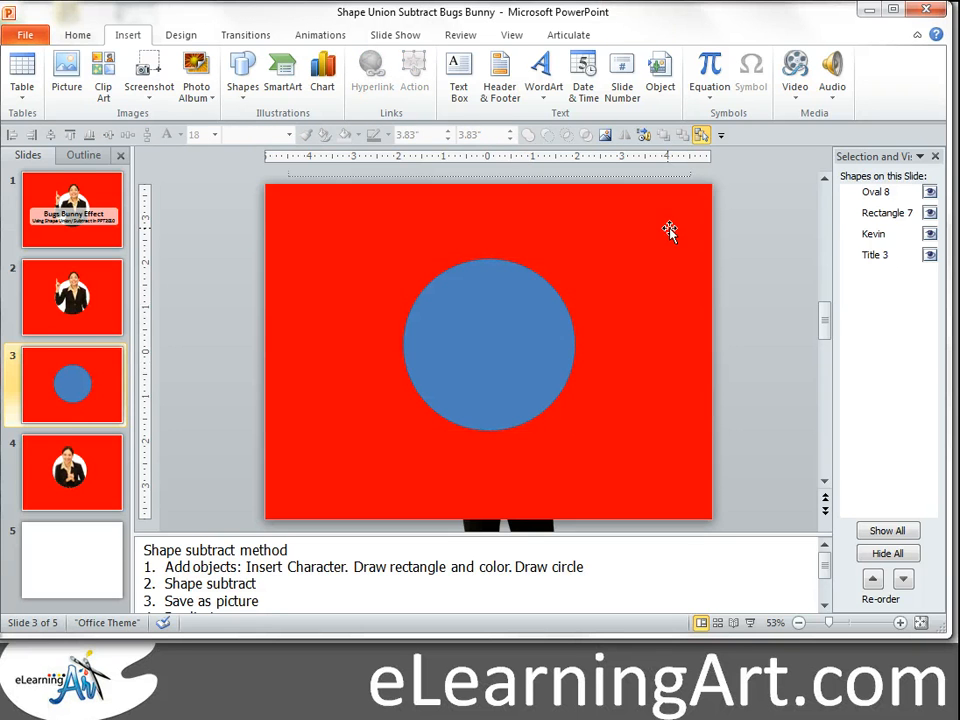
left_click(488, 344)
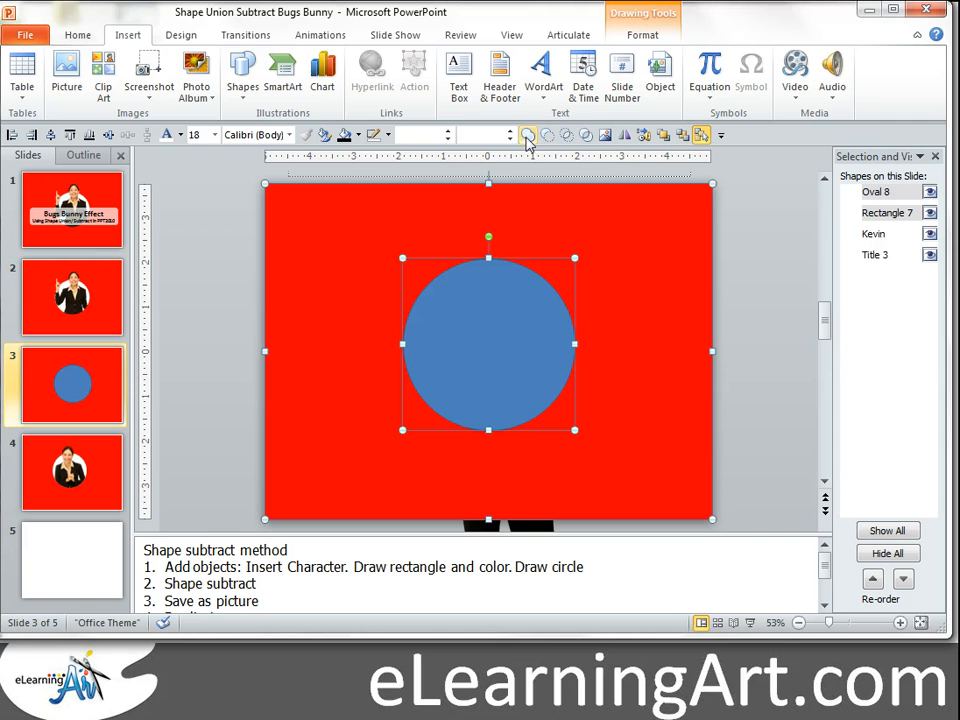
mouse_move(544, 136)
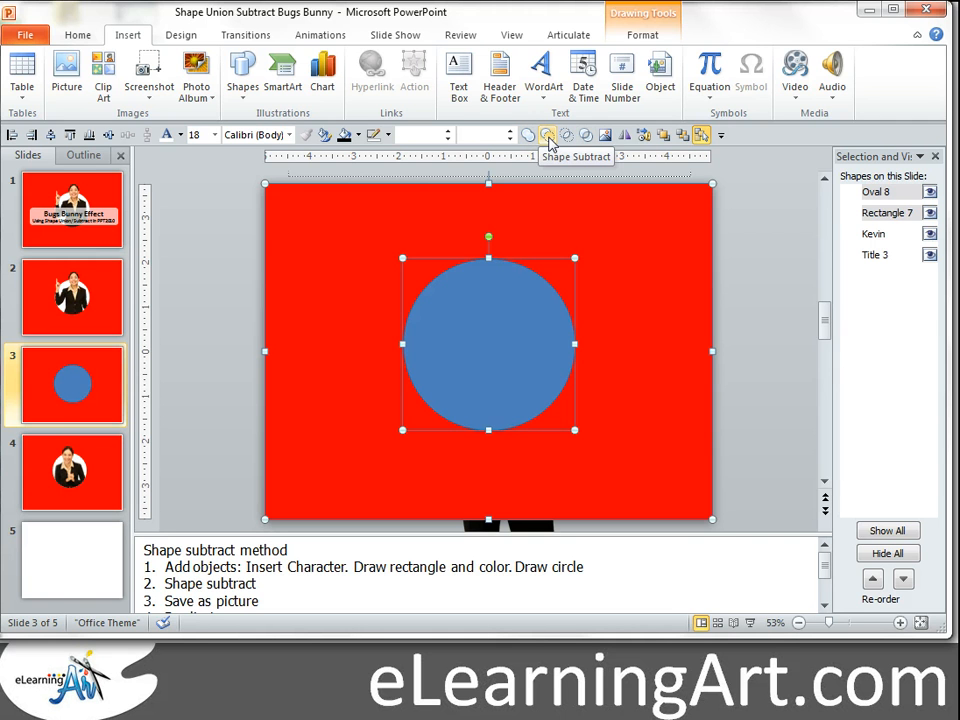
left_click(548, 134)
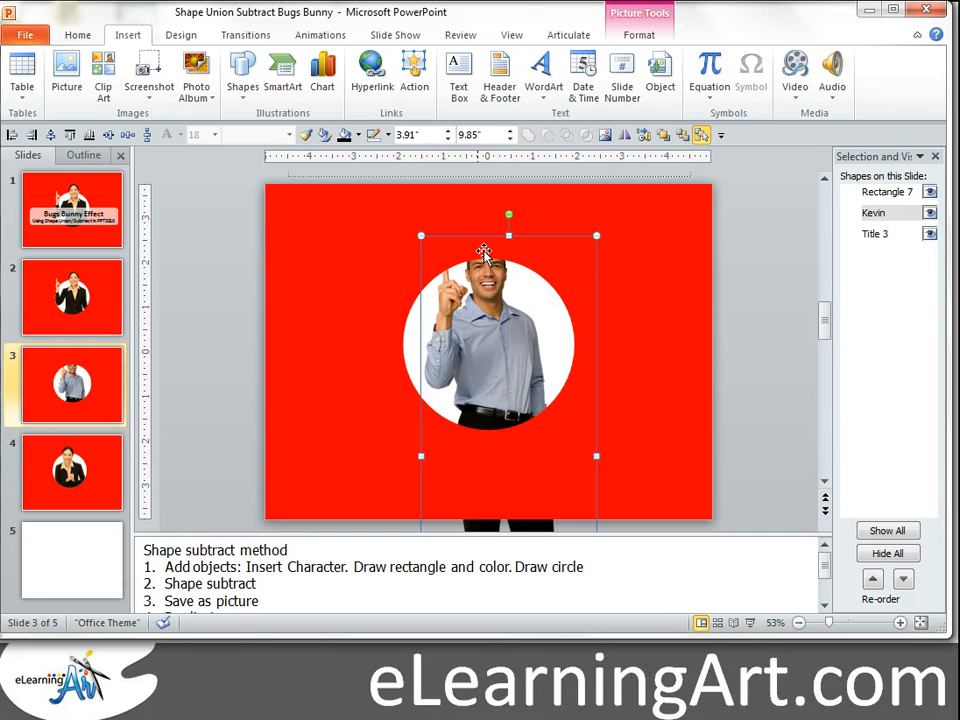
mouse_move(526, 362)
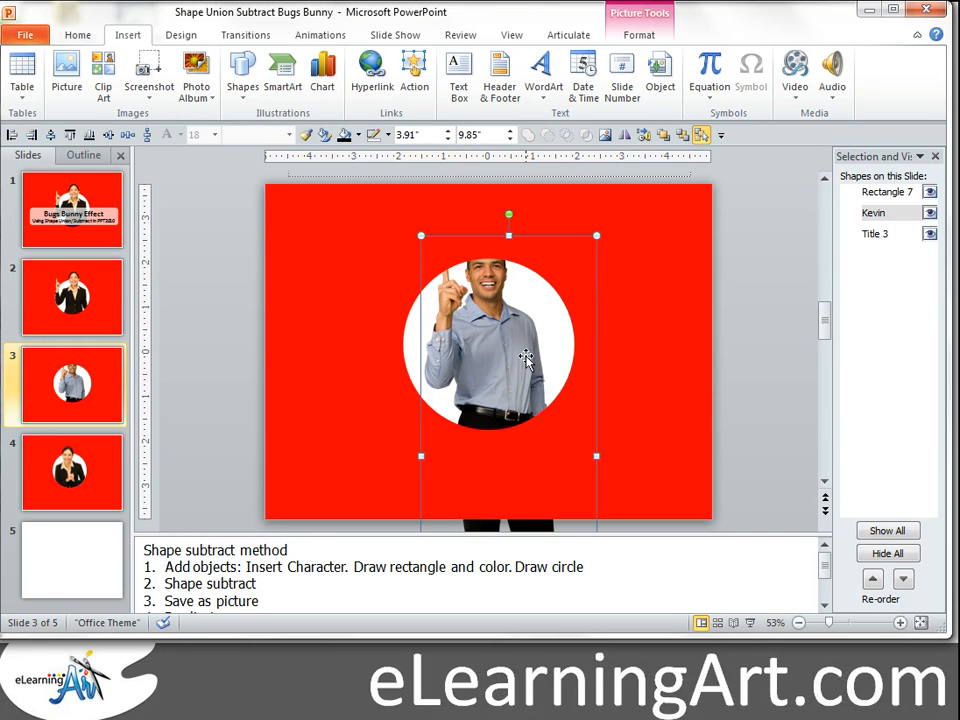
Cut the holed red rectangle and paste it back twice as a picture.
left_click(624, 248)
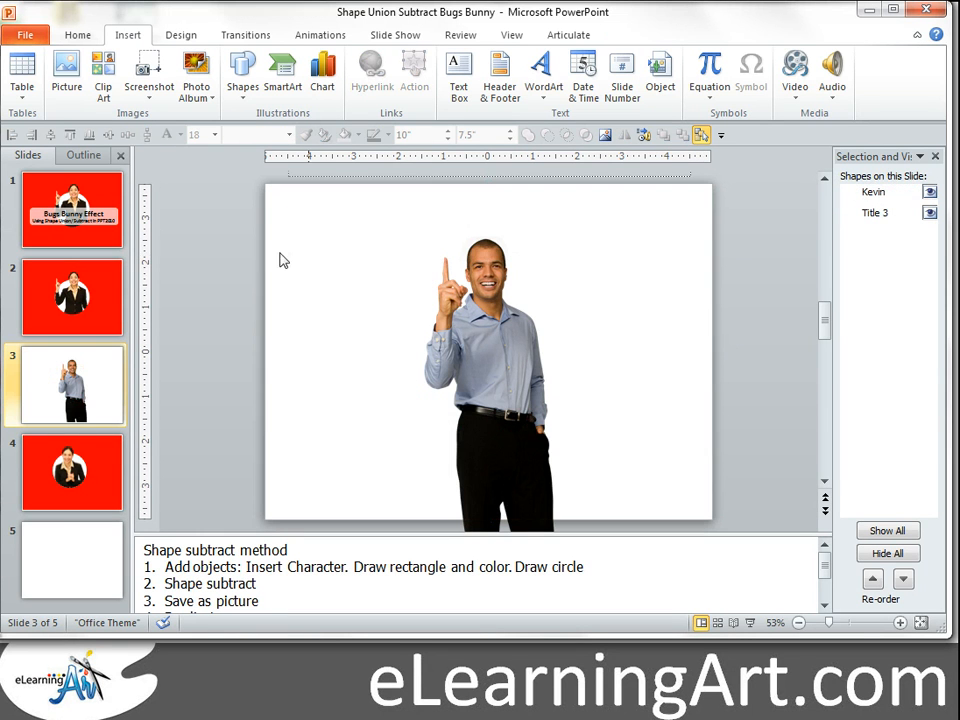
right_click(284, 260)
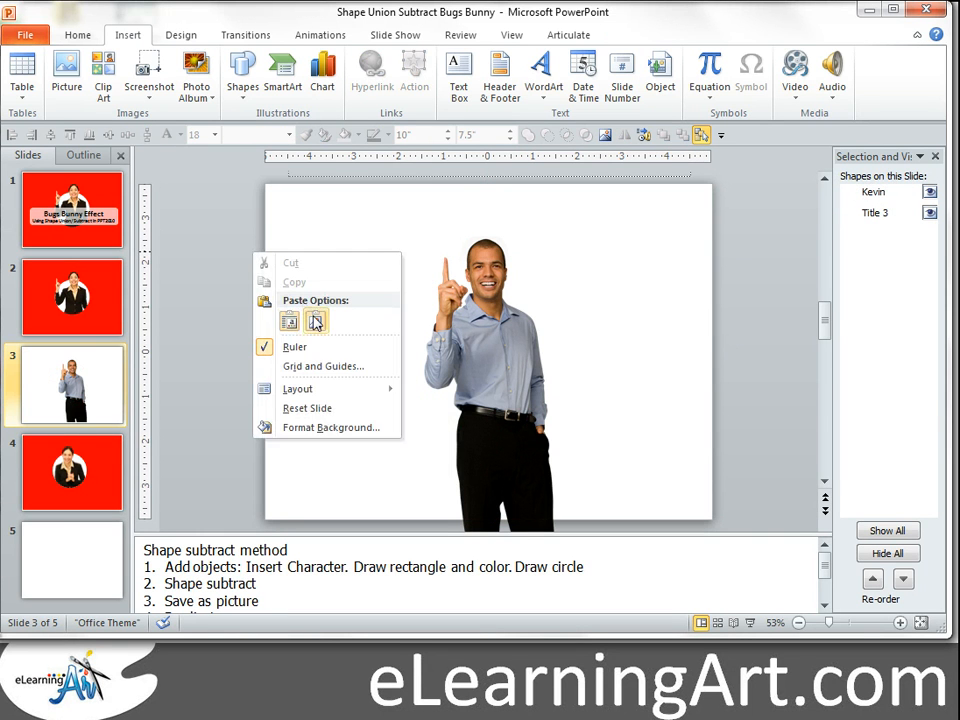
left_click(288, 320)
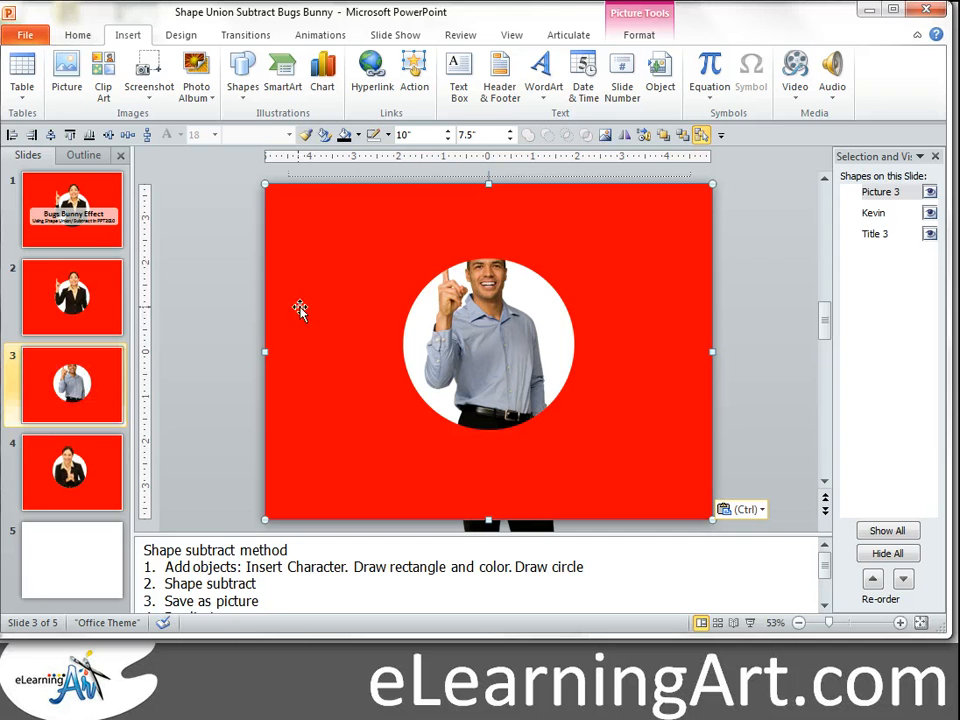
right_click(300, 310)
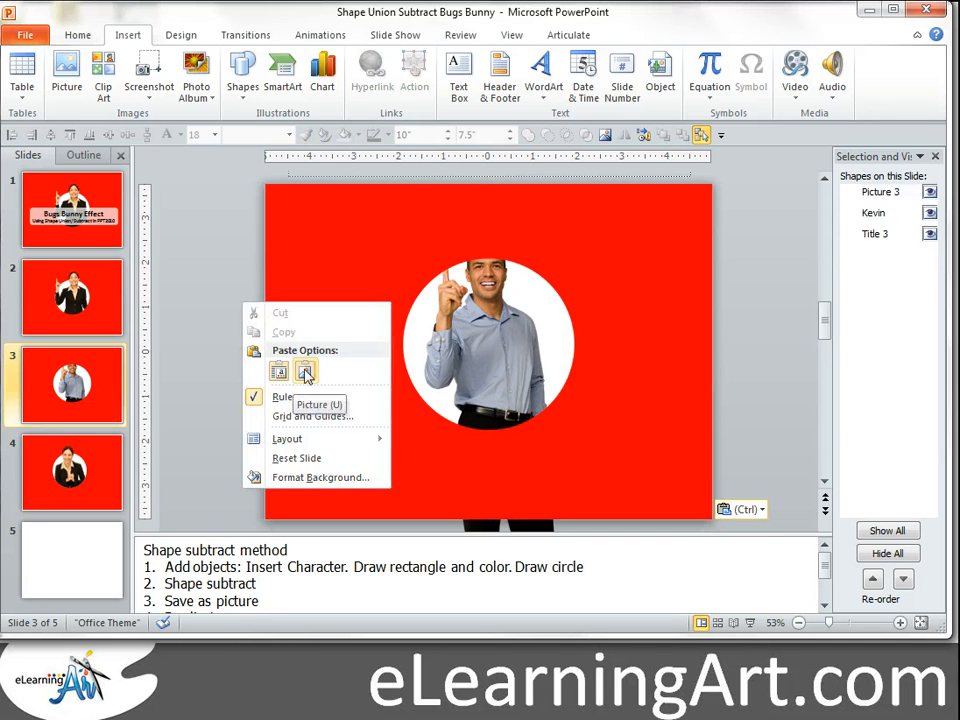
left_click(304, 370)
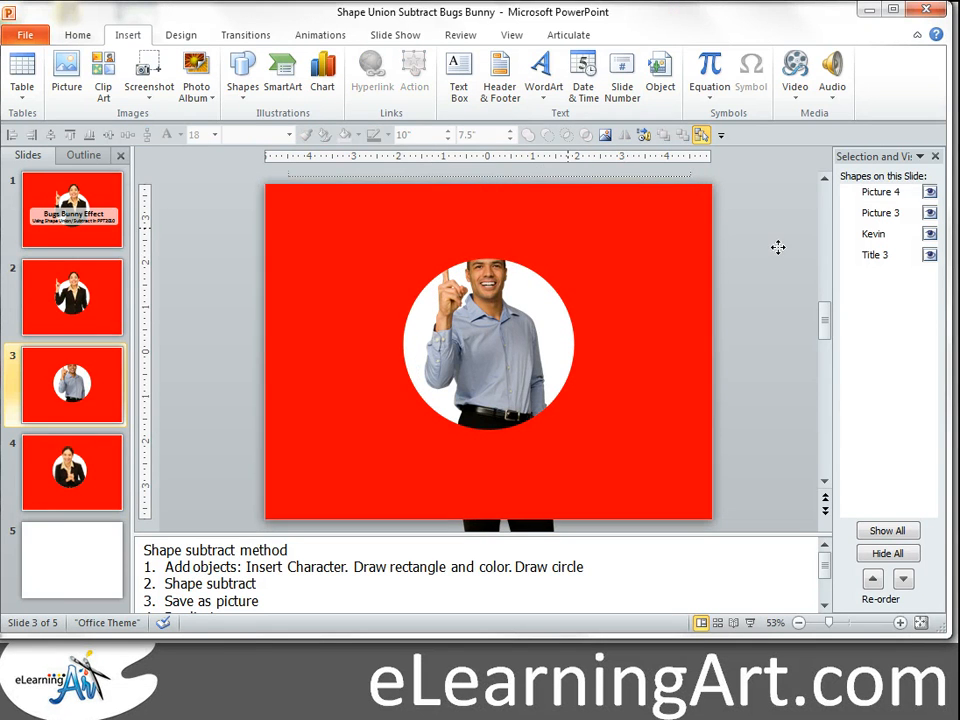
Crop the front picture copy down to its lower part.
left_click(488, 350)
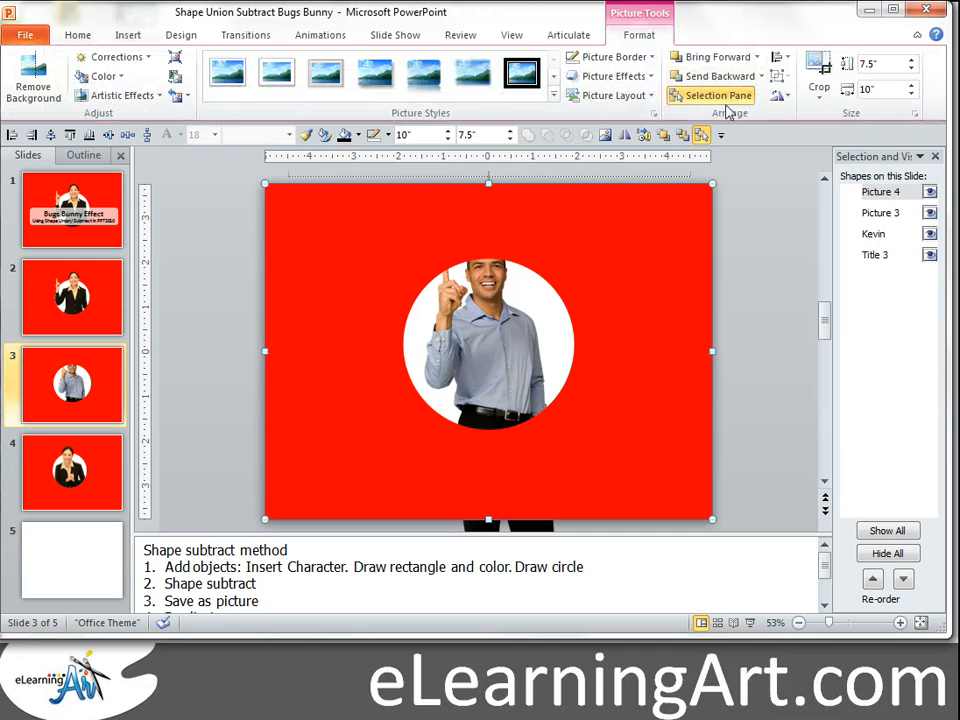
left_click(818, 76)
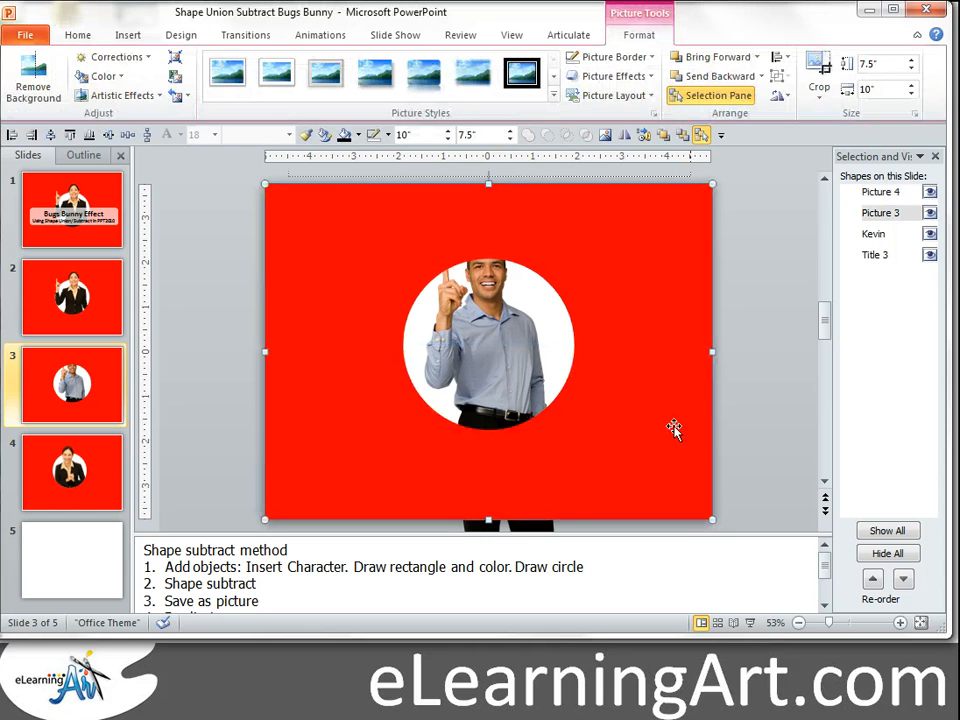
left_click(818, 90)
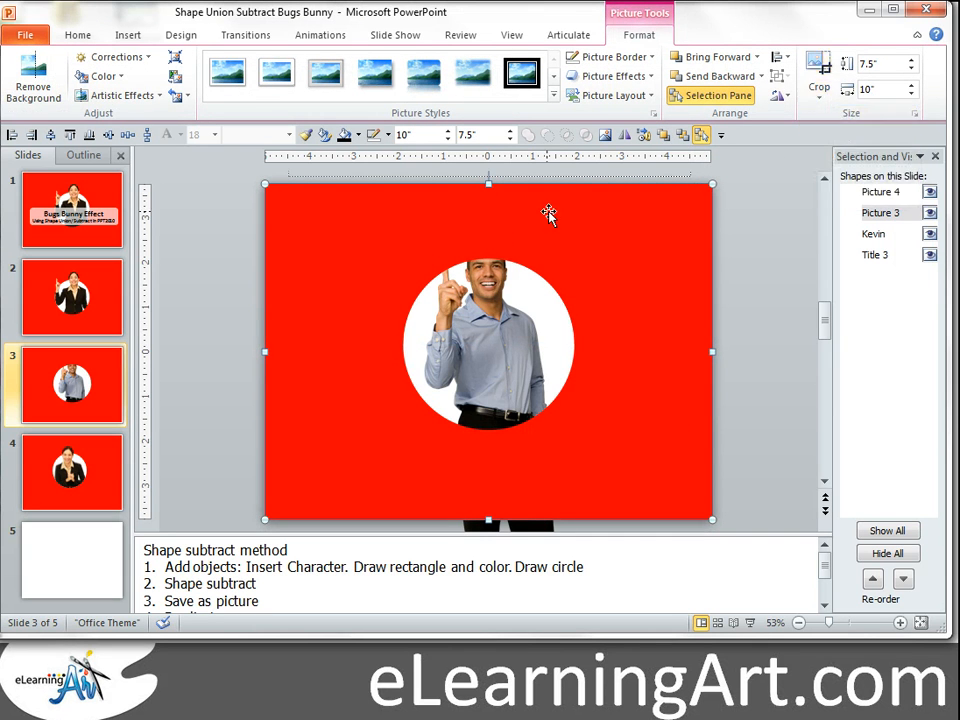
left_click(818, 76)
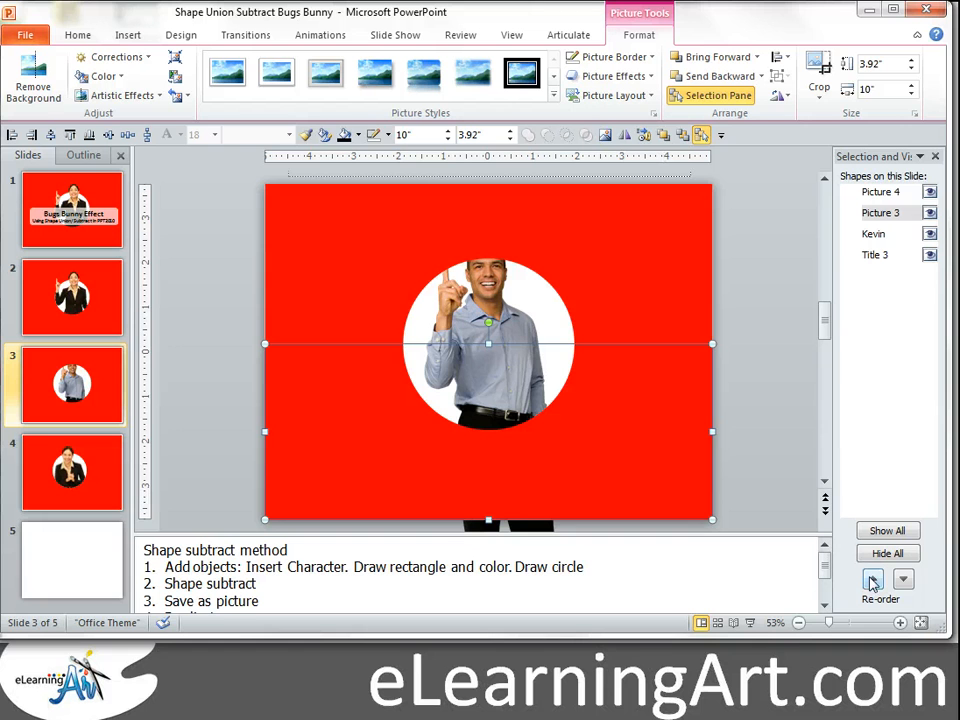
Reorder layers so the man sits between the two copies, then view slide 4.
left_click(872, 578)
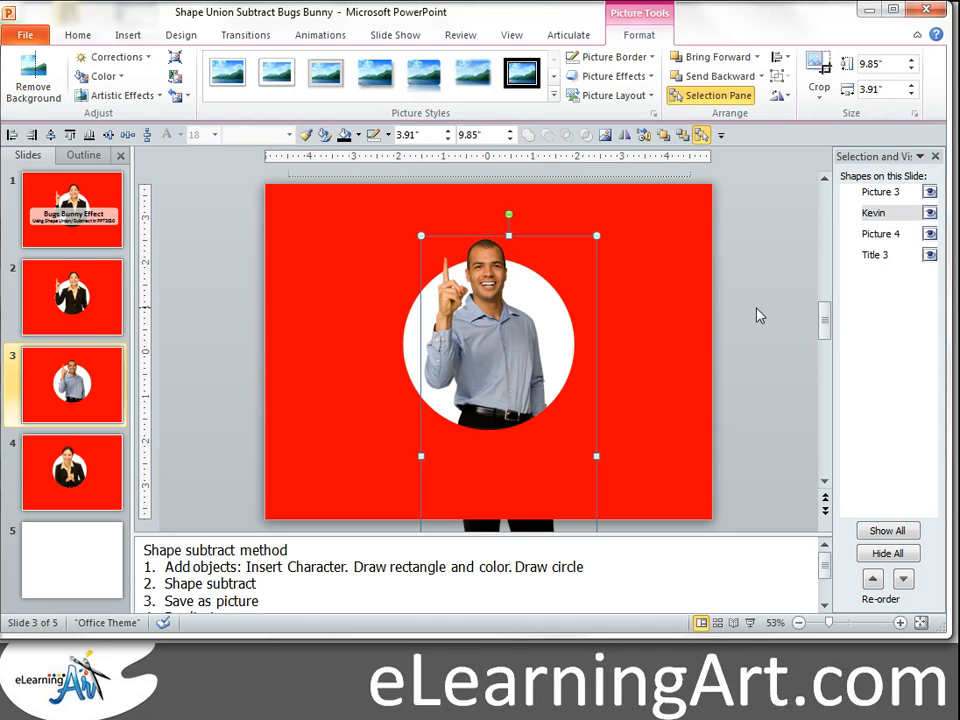
left_click(260, 418)
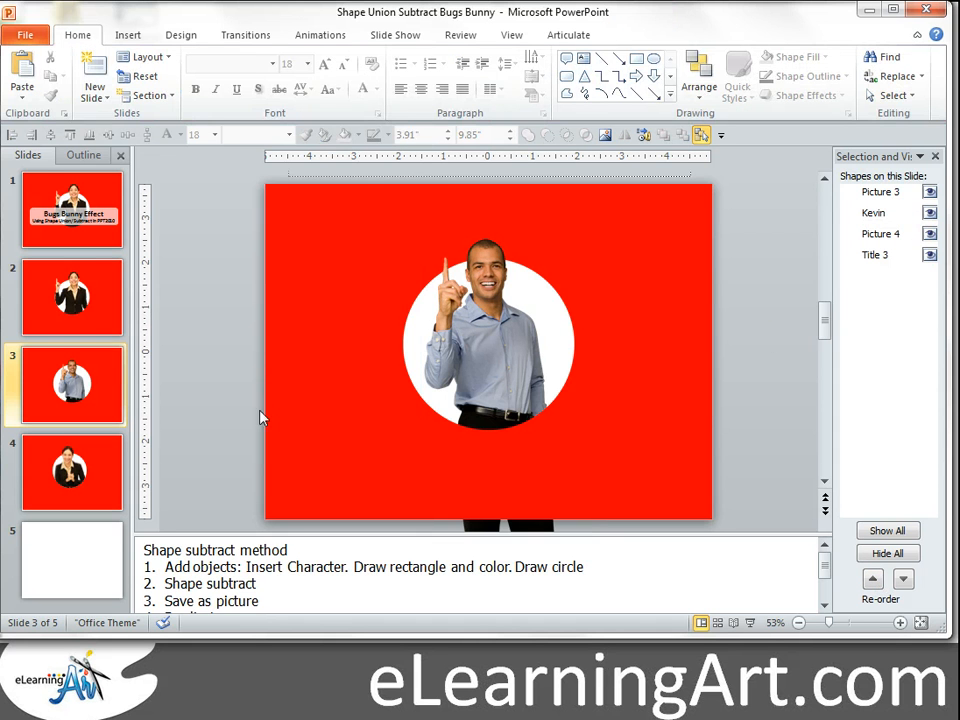
left_click(72, 472)
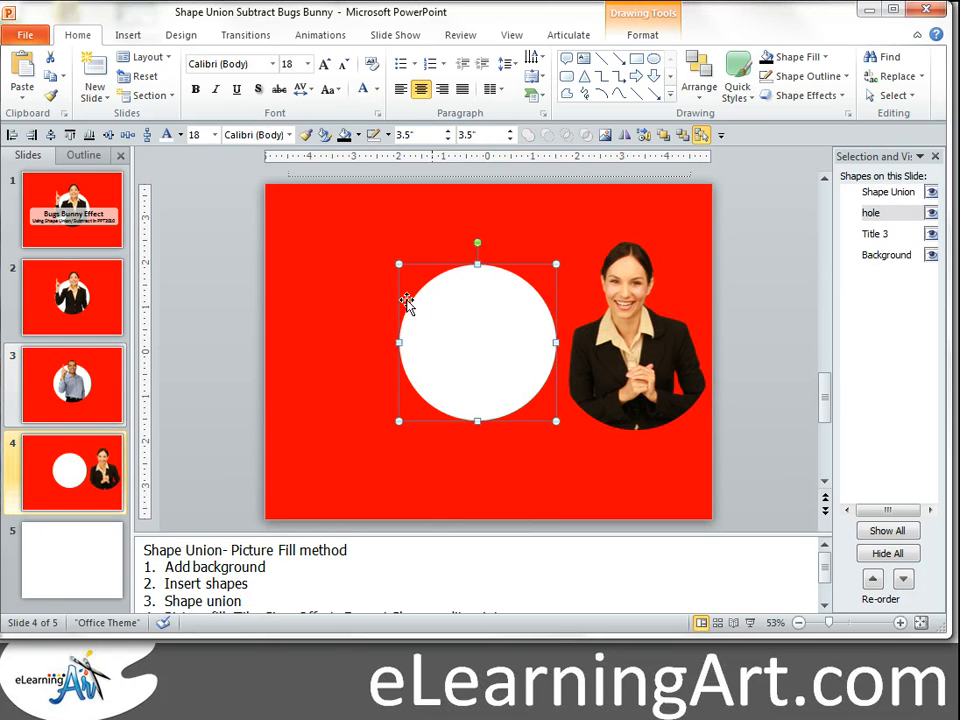
mouse_move(496, 324)
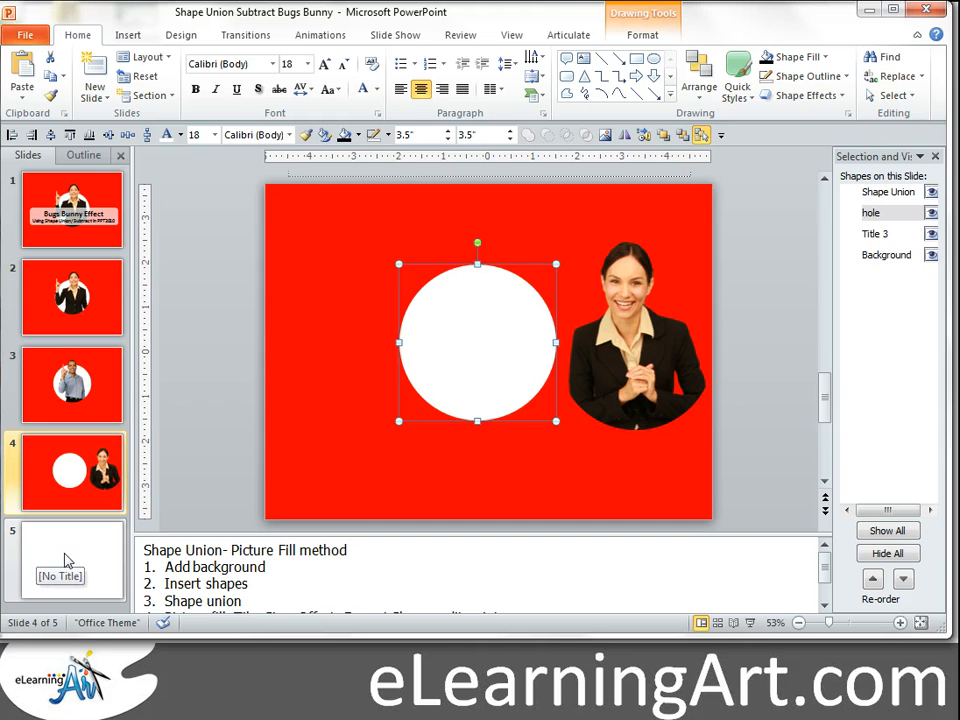
On empty slide 5, draw a rectangle covering the whole slide.
left_click(64, 560)
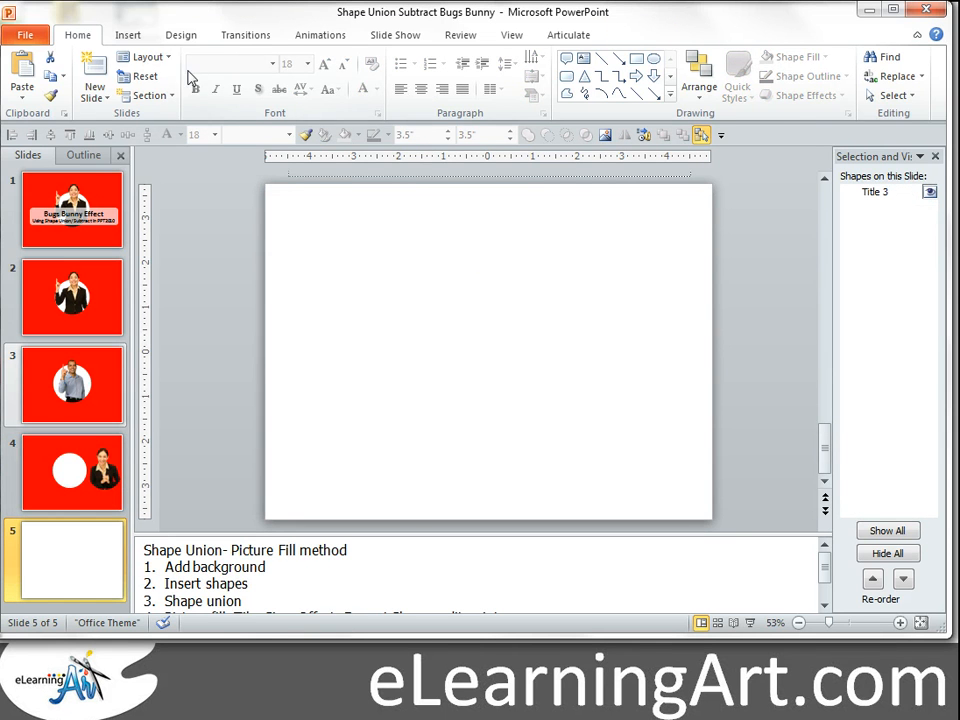
left_click(128, 34)
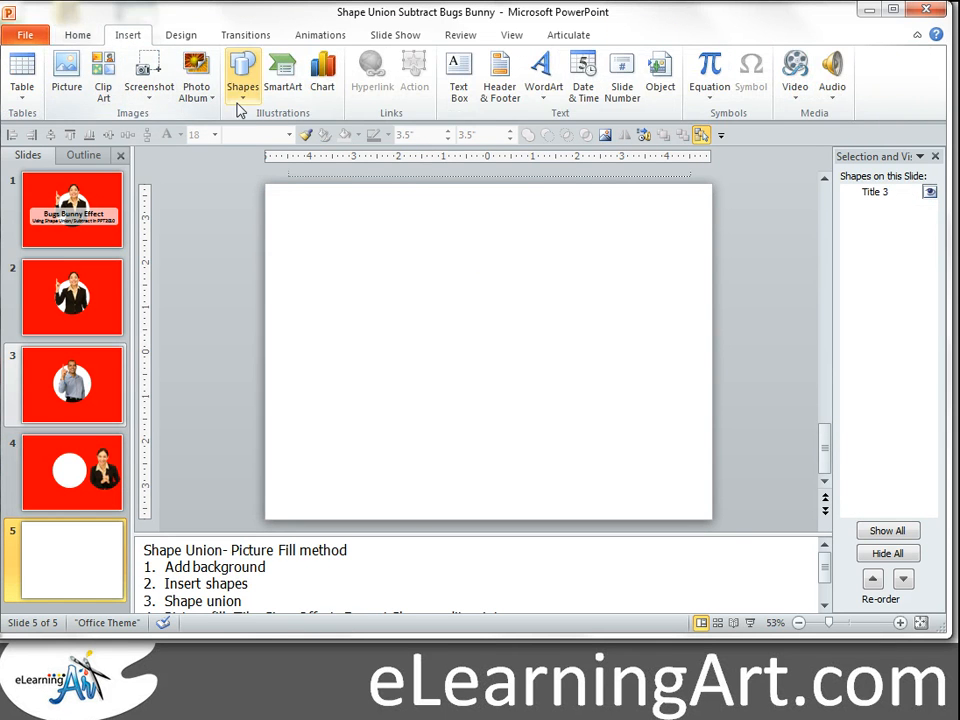
left_click(242, 76)
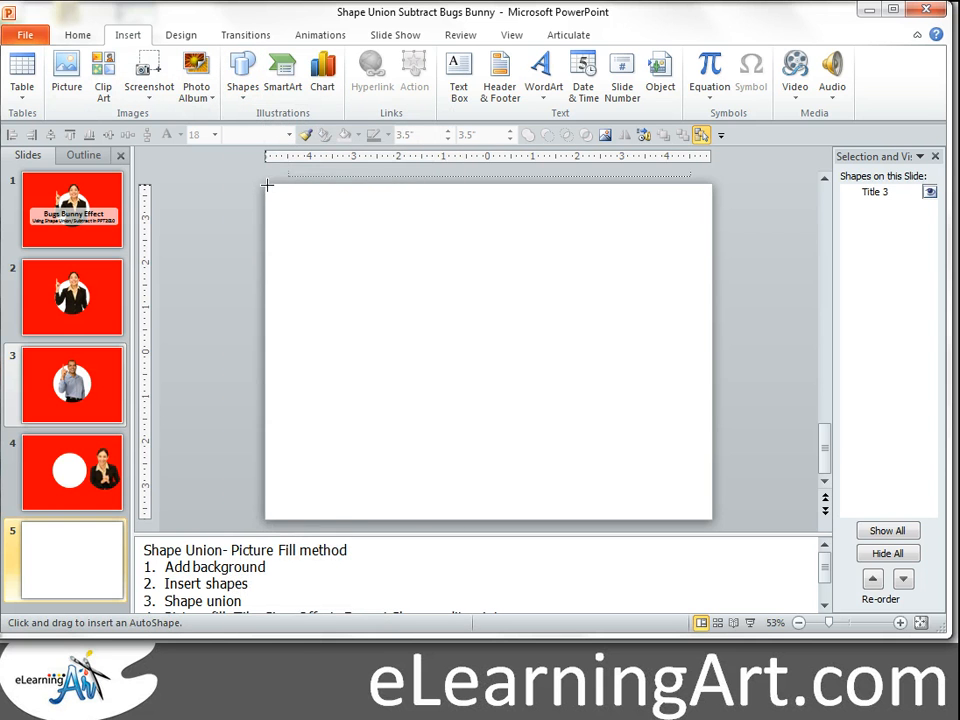
left_click_drag(264, 184, 712, 520)
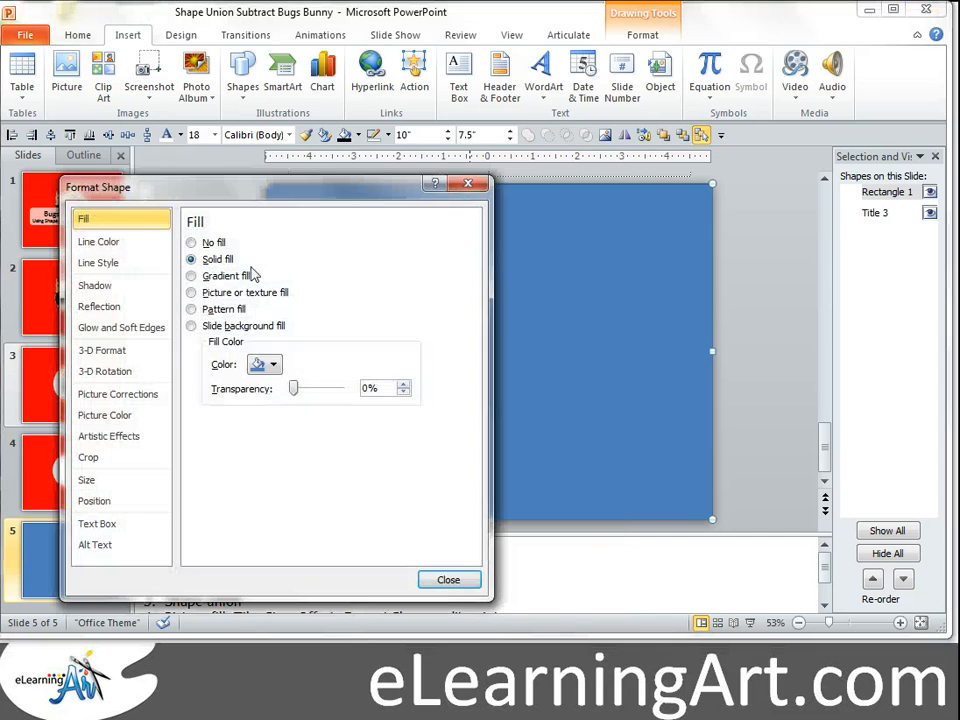
Format the rectangle with solid red fill and no outline.
left_click(276, 364)
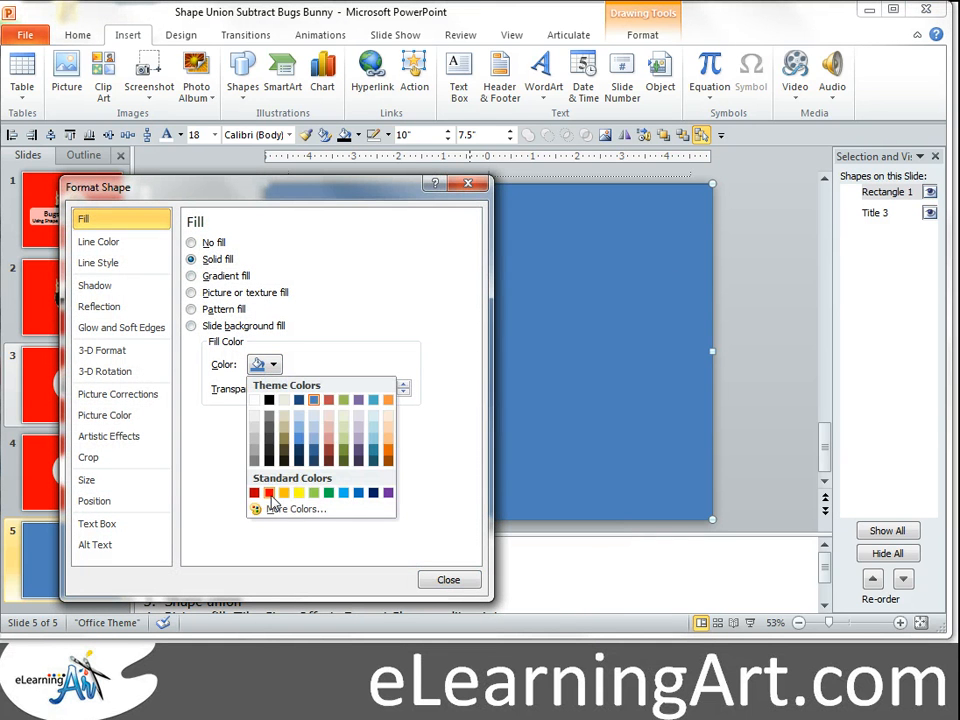
left_click(98, 240)
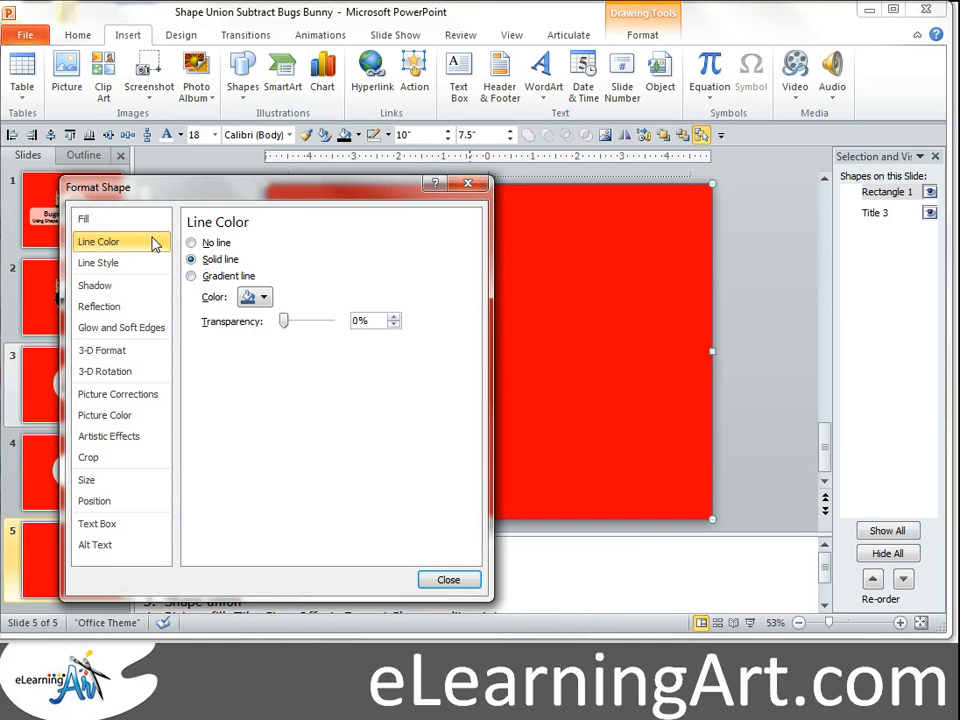
left_click(192, 242)
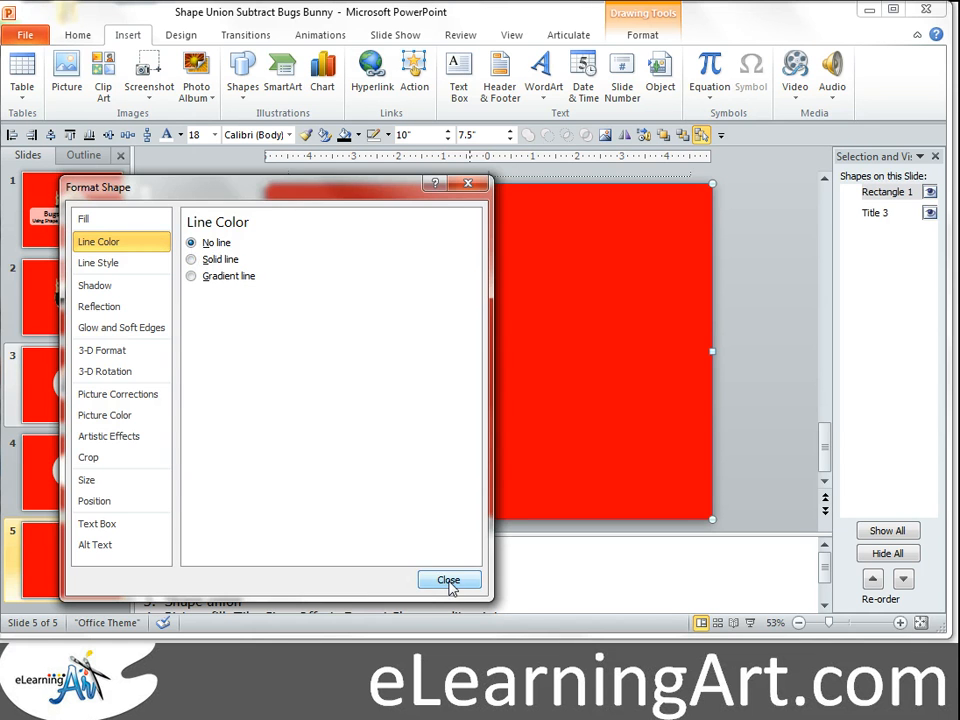
left_click(448, 580)
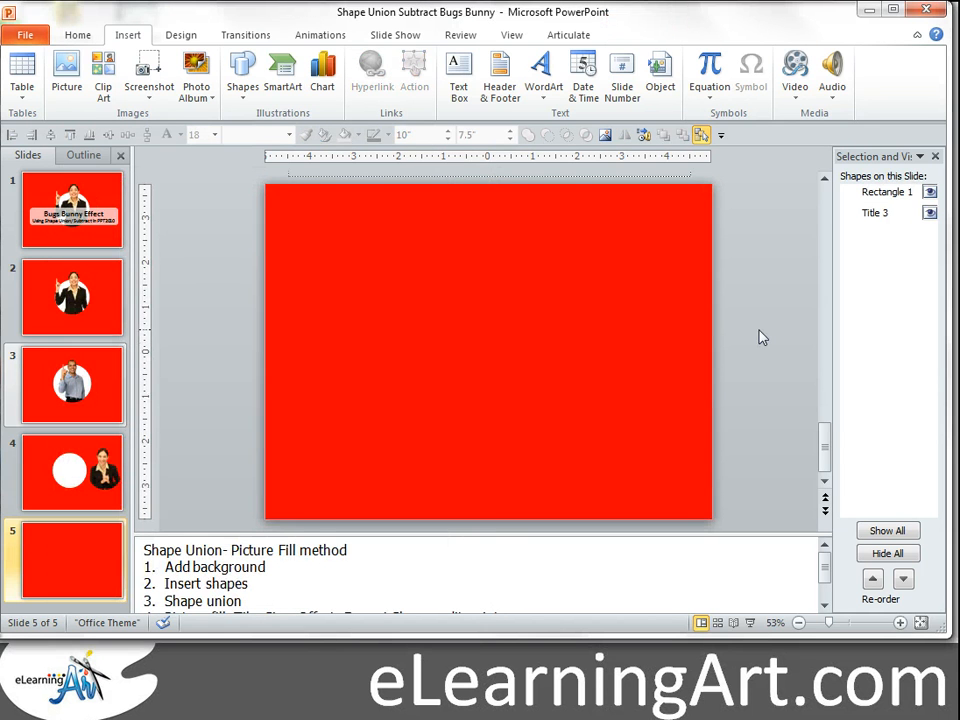
mouse_move(600, 164)
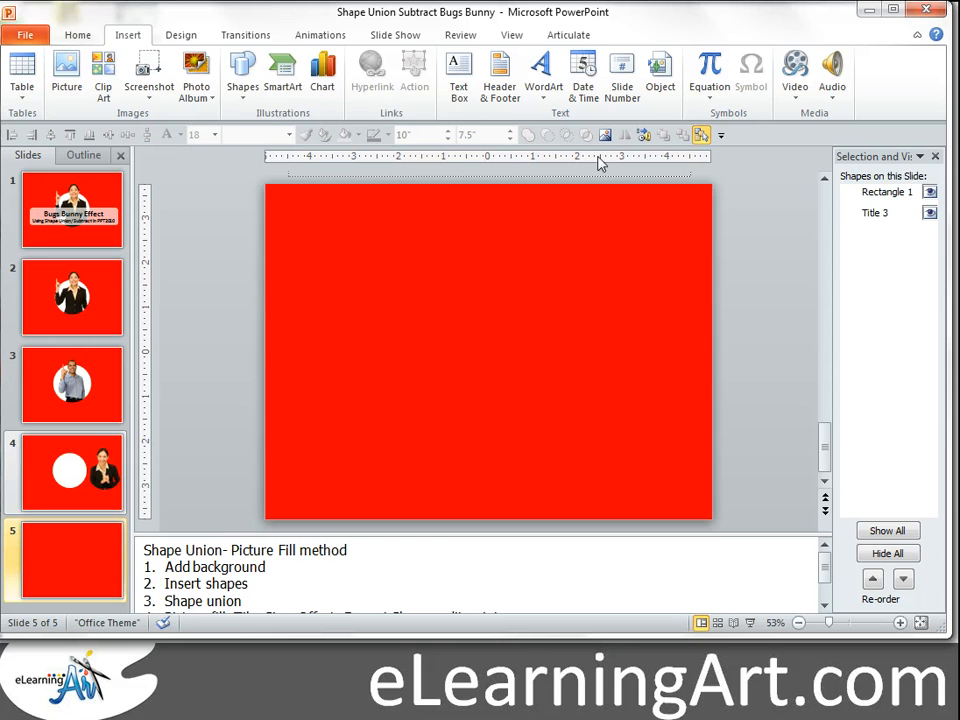
Draw an oval, then a rectangle over the circle's top half.
left_click(242, 76)
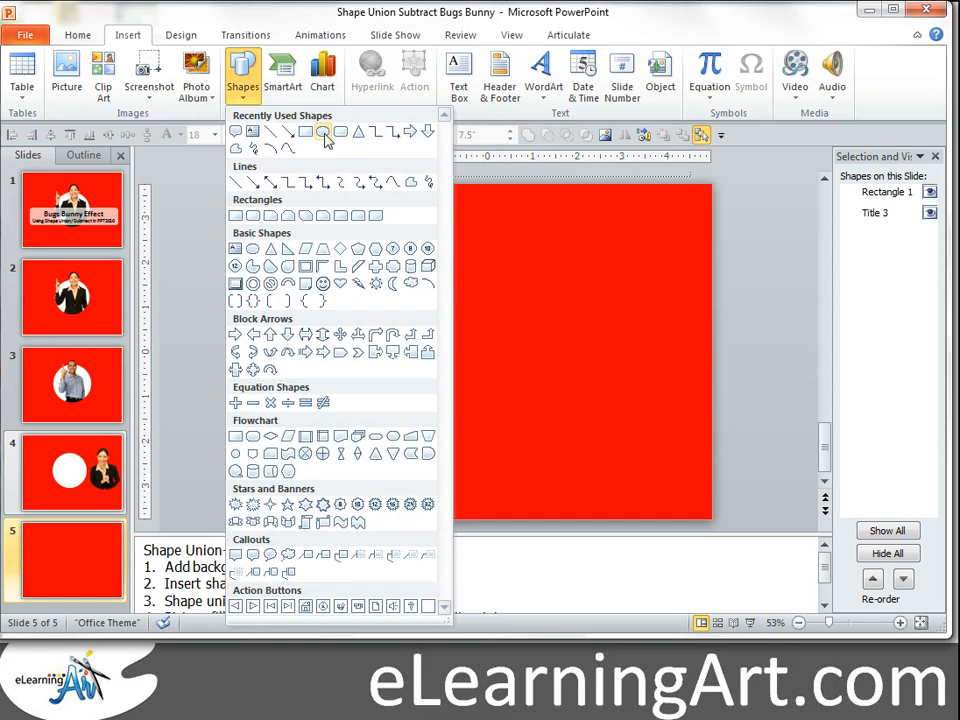
left_click(322, 132)
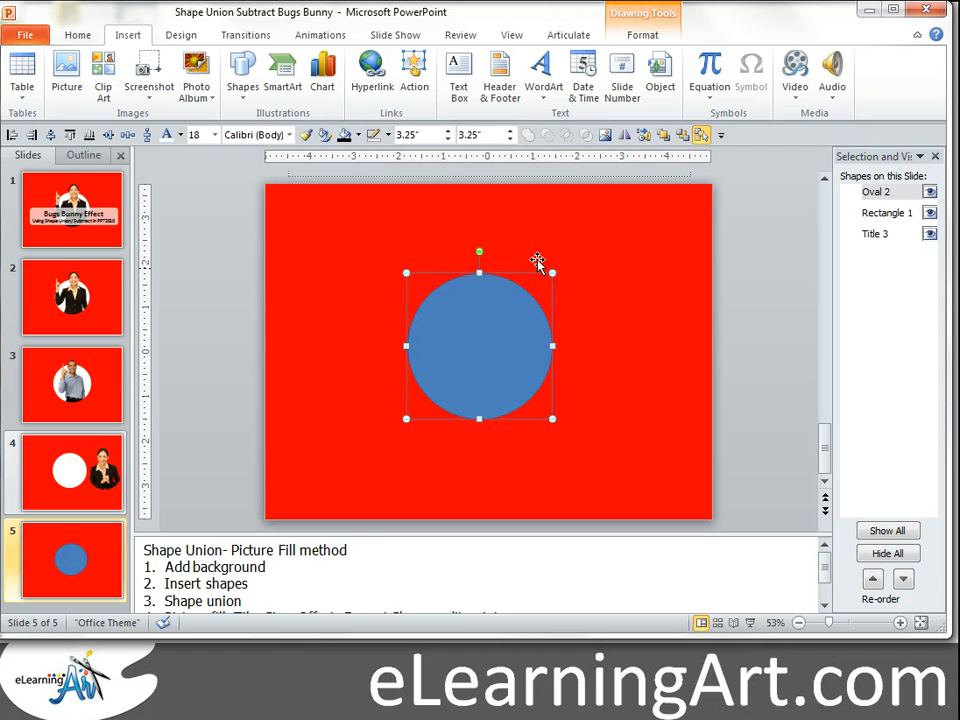
mouse_move(616, 244)
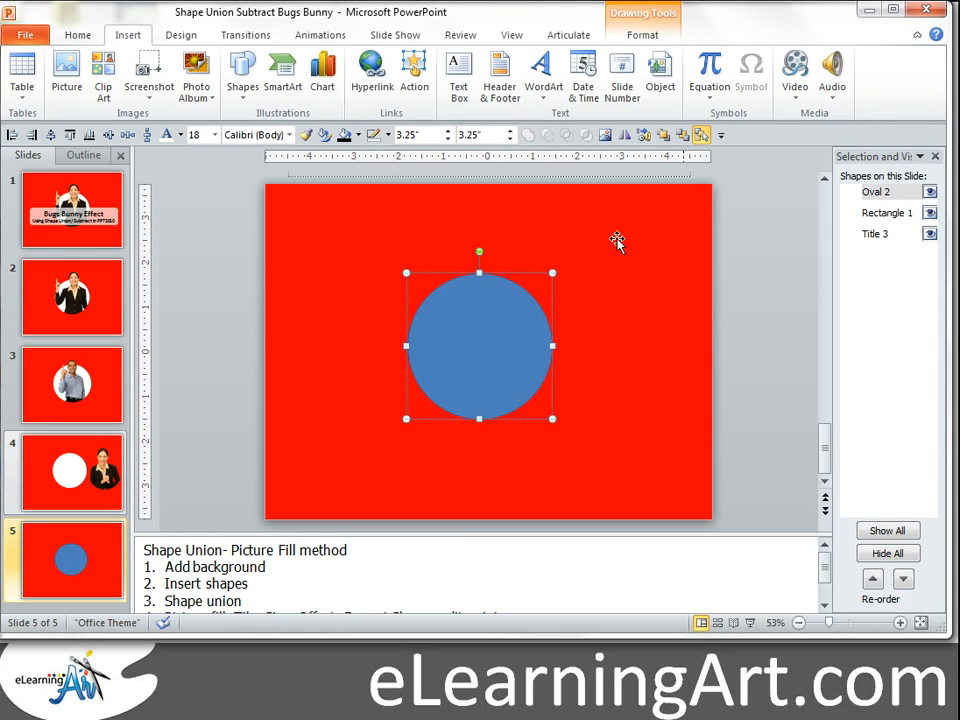
left_click(242, 76)
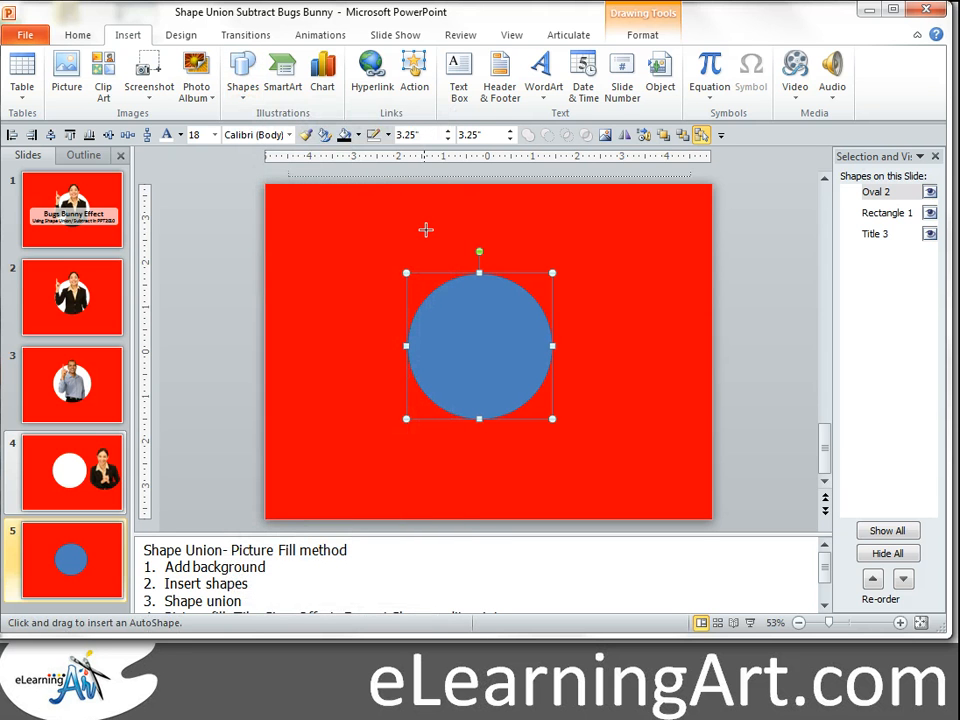
left_click_drag(424, 216, 530, 348)
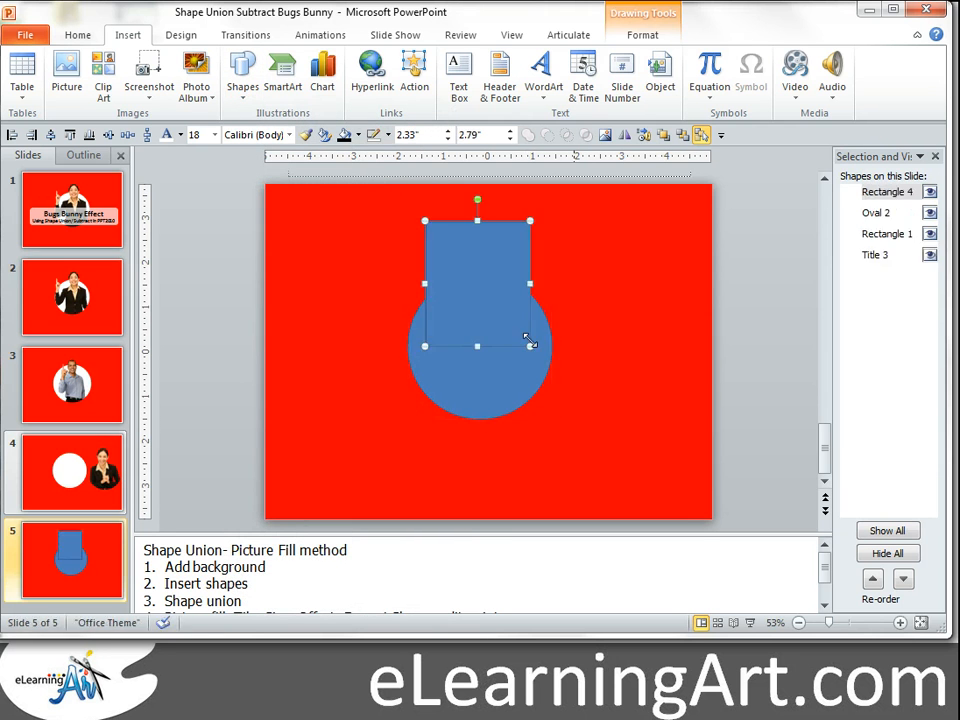
Merge the rectangle and circle into one keyhole-like shape with Shape Union.
left_click(528, 134)
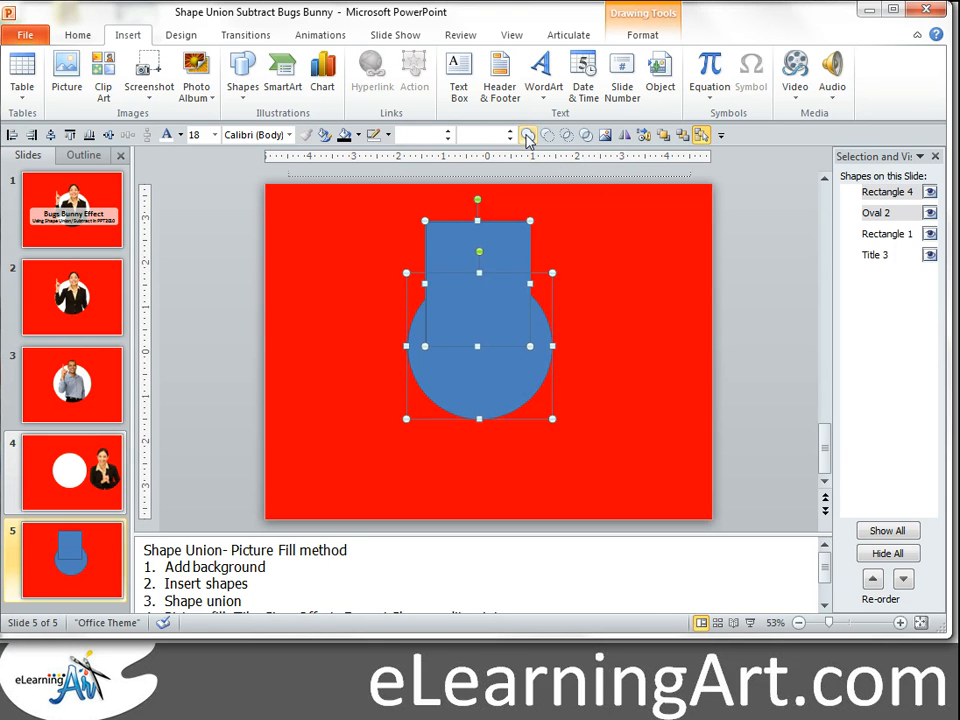
left_click(528, 136)
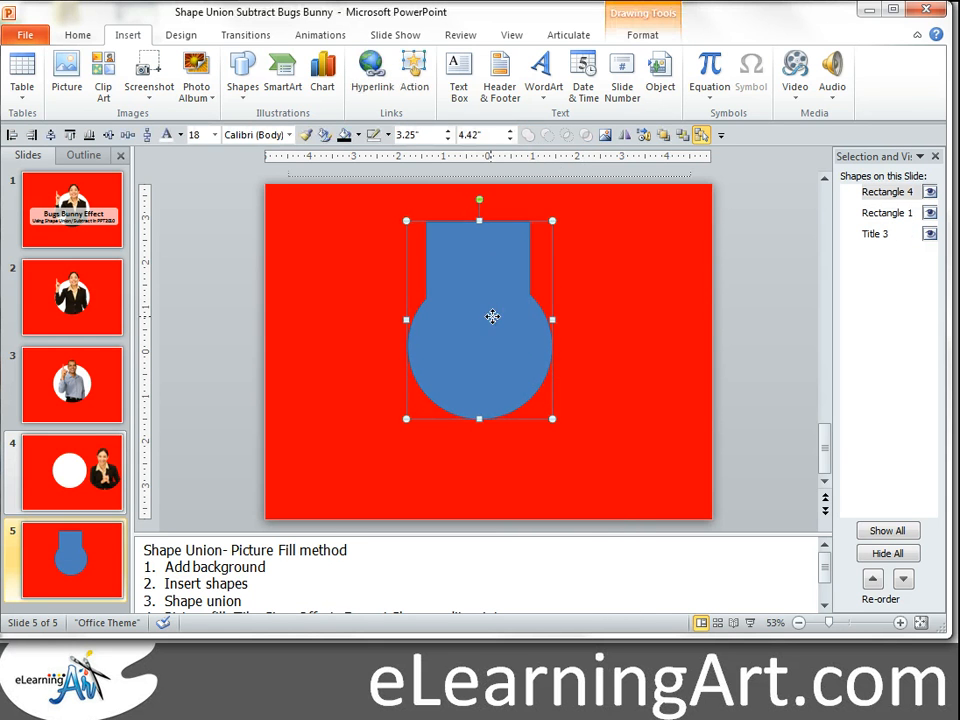
right_click(490, 316)
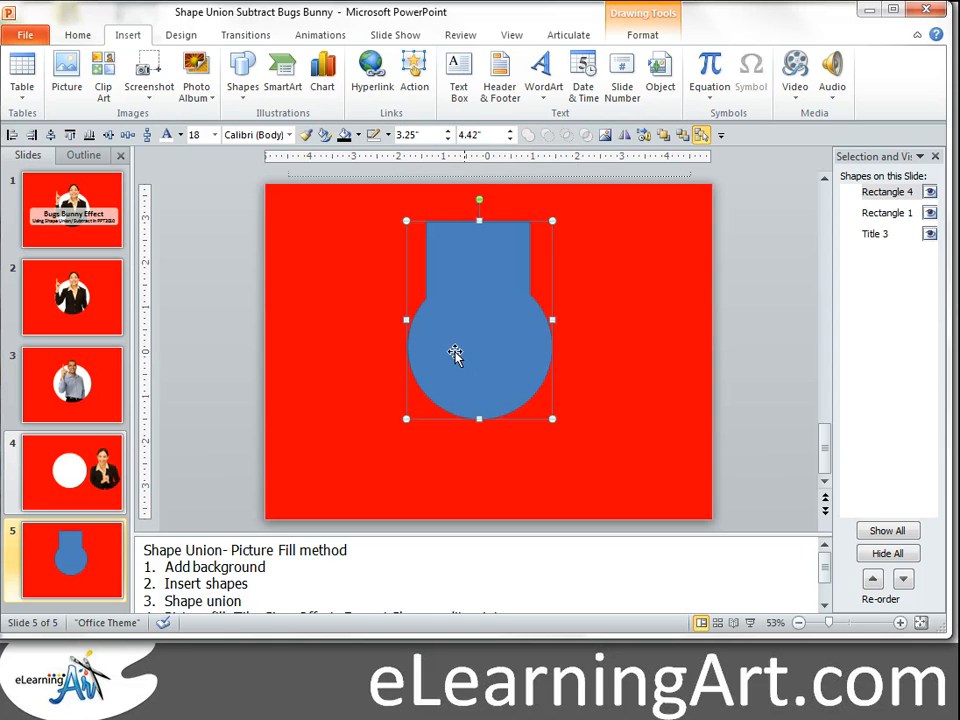
mouse_move(436, 362)
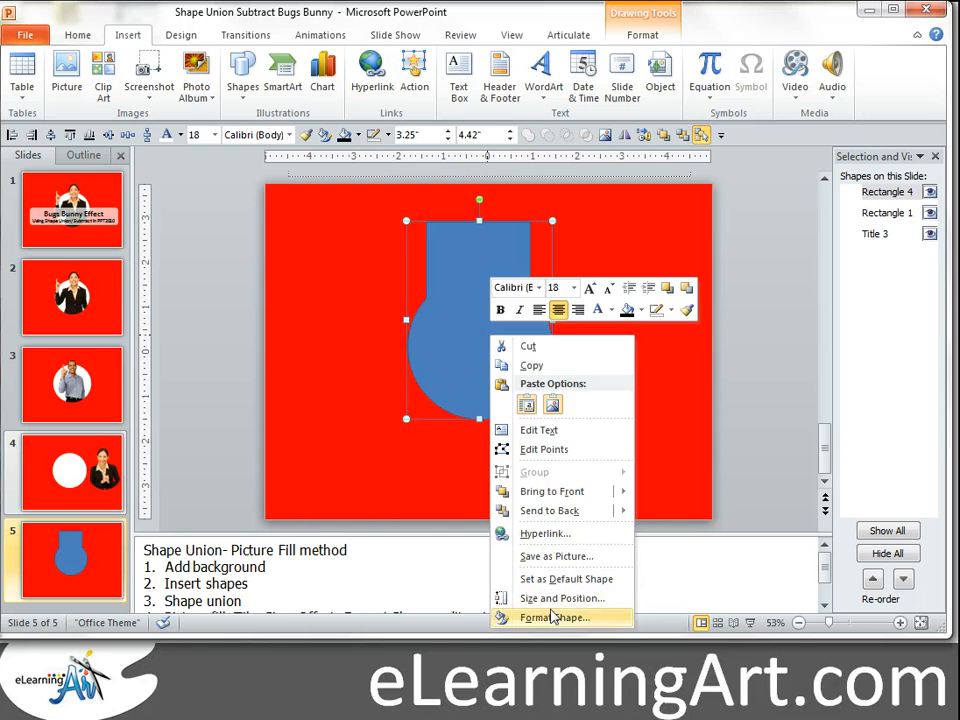
Remove the merged shape's outline and fill it with the woman's photo.
left_click(556, 616)
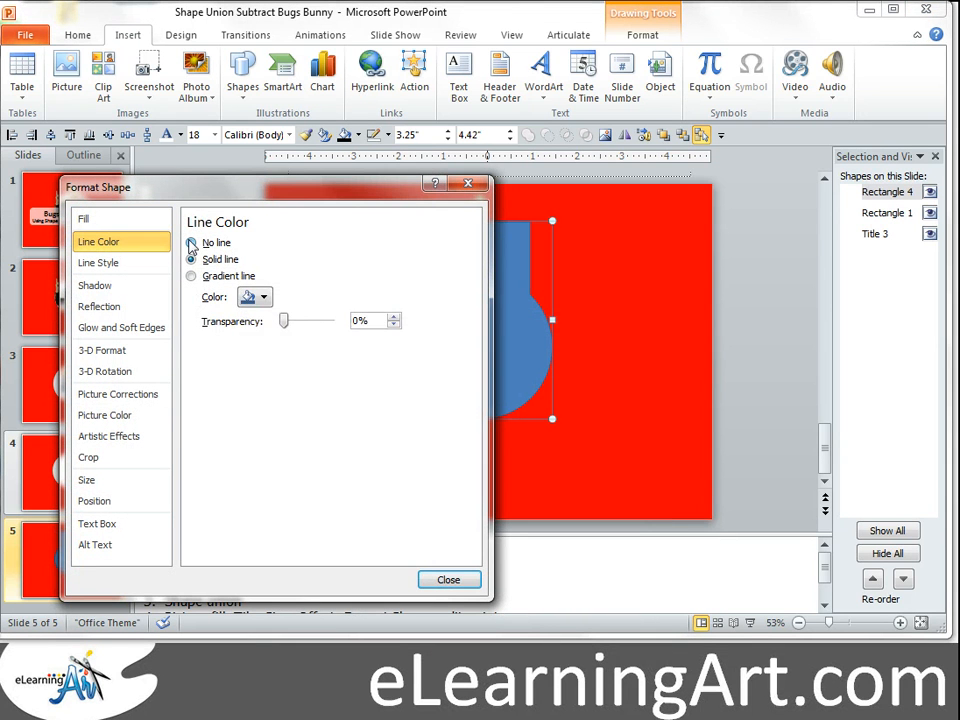
left_click(84, 218)
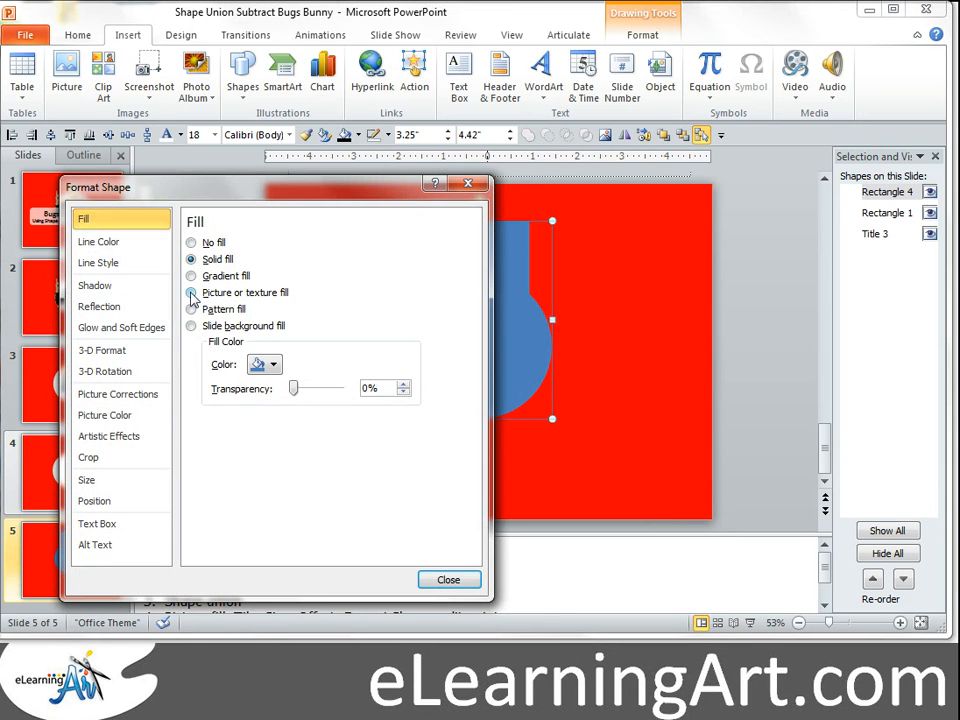
left_click(192, 292)
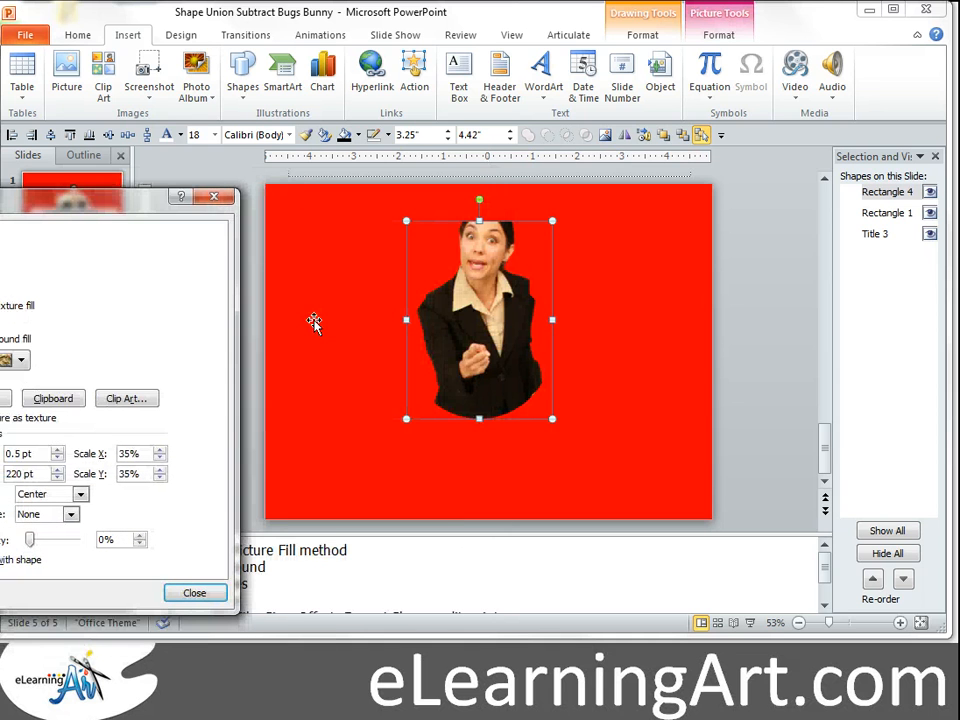
mouse_move(98, 426)
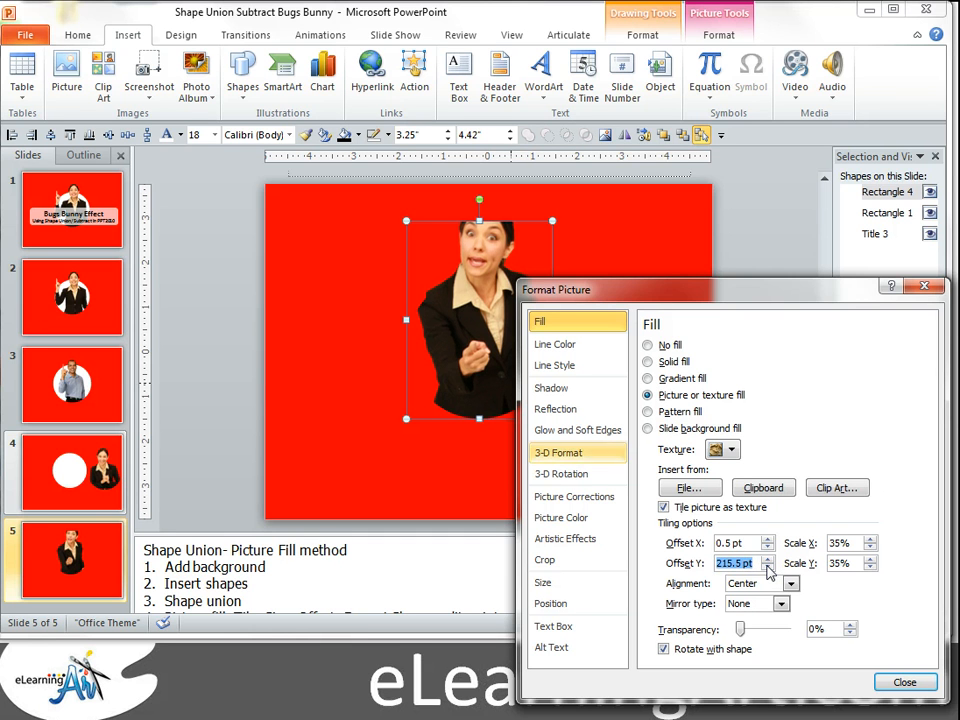
Raise Offset Y to lower the picture inside the shape and untick Tile as texture.
left_click(768, 560)
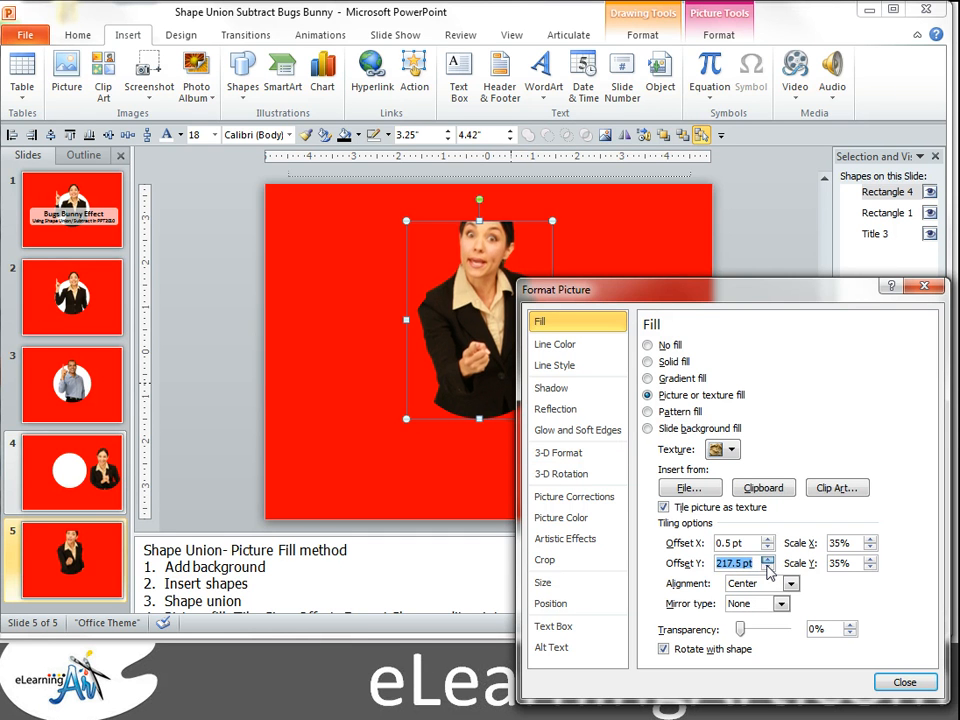
left_click(768, 560)
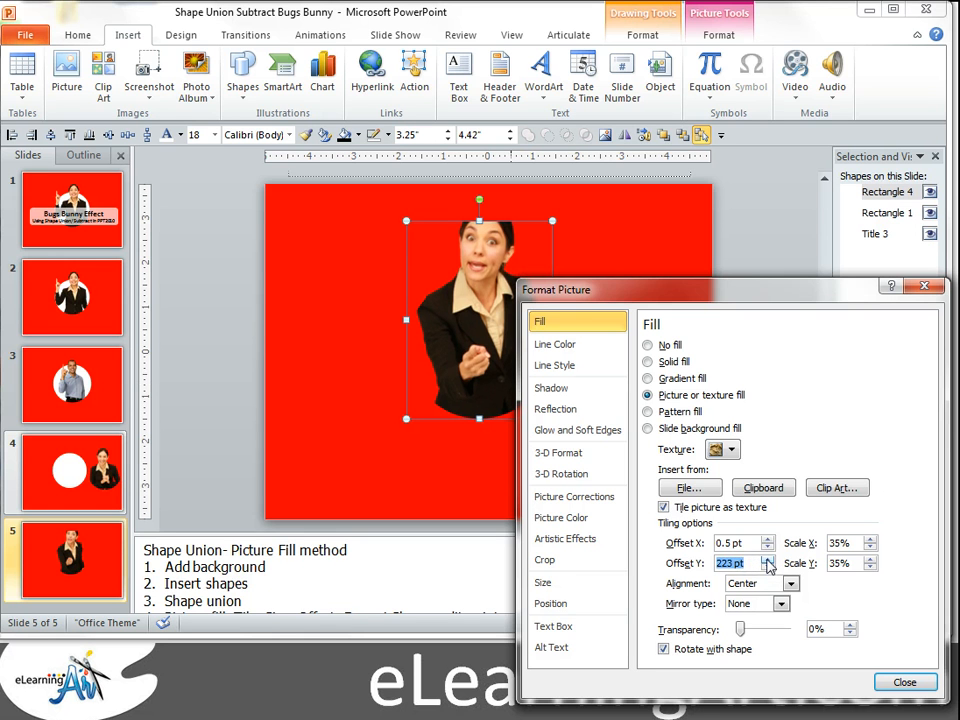
left_click(768, 560)
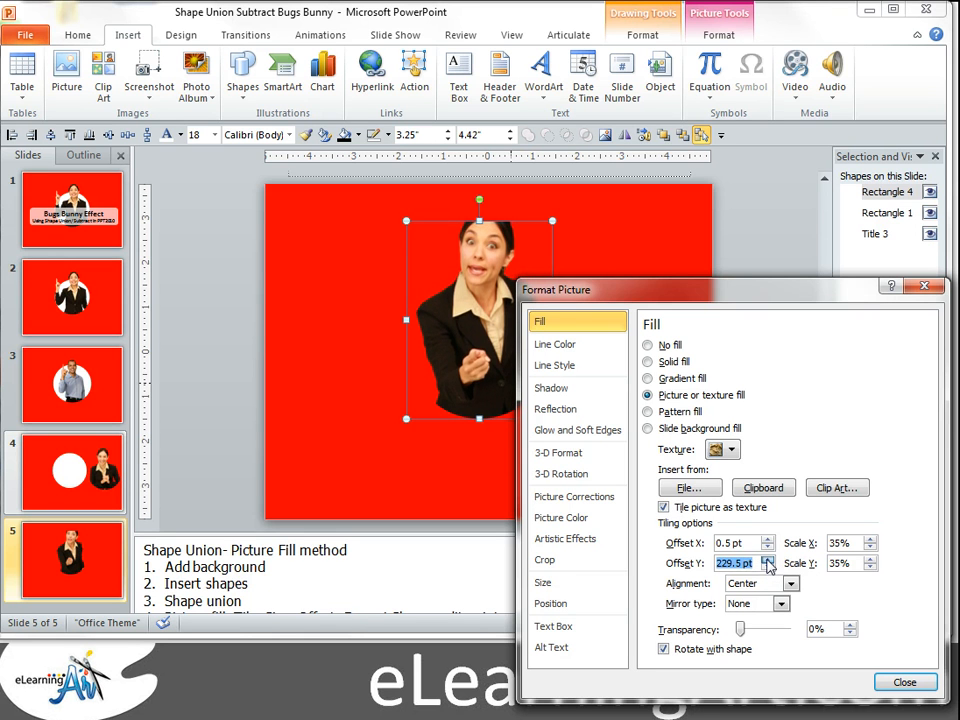
left_click(768, 558)
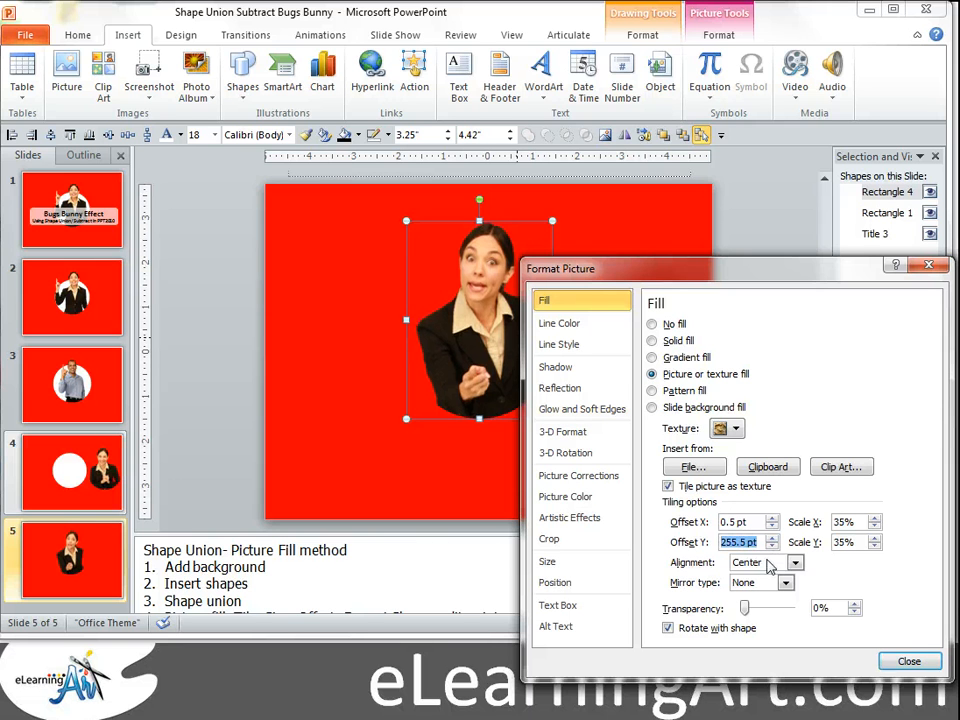
left_click(668, 486)
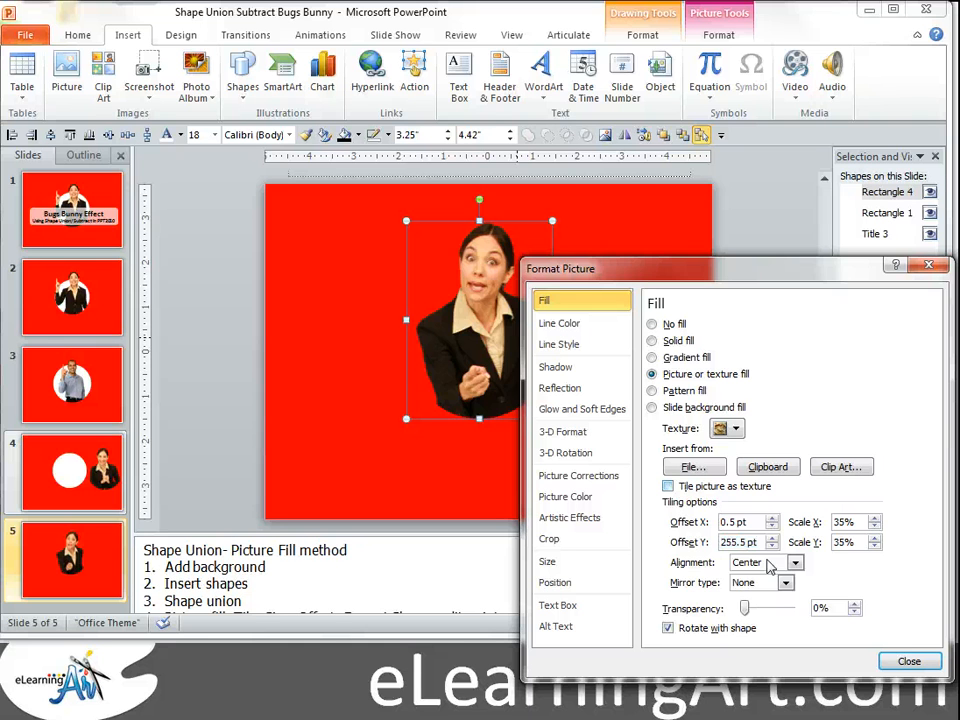
left_click(668, 486)
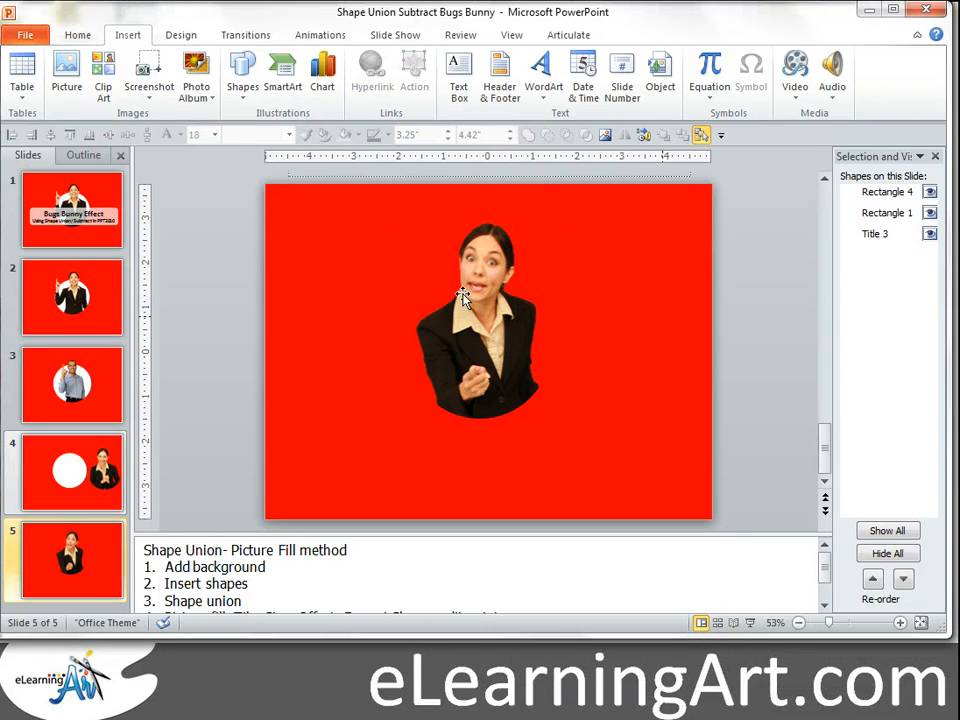
Draw a white circle over the top of her head and remove its outline.
left_click(478, 320)
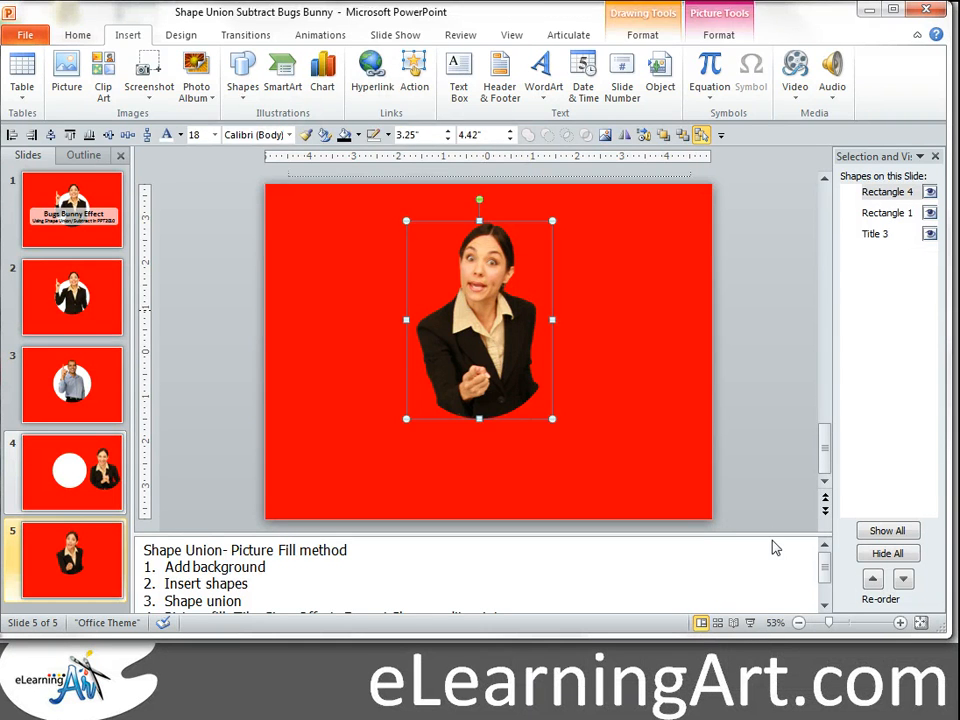
left_click(242, 76)
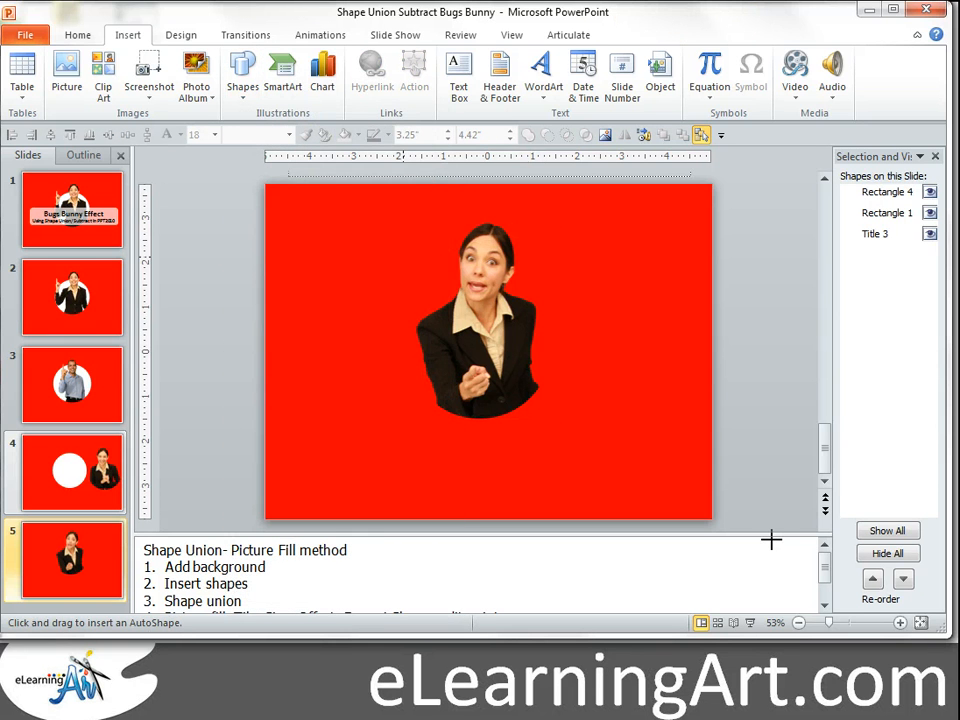
right_click(480, 350)
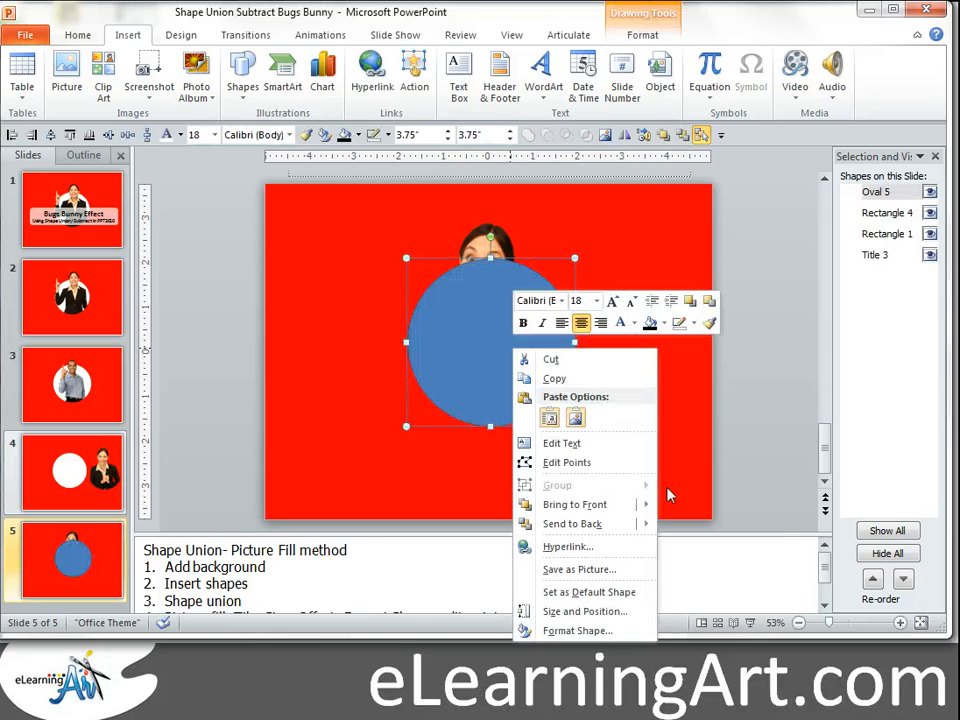
left_click(576, 630)
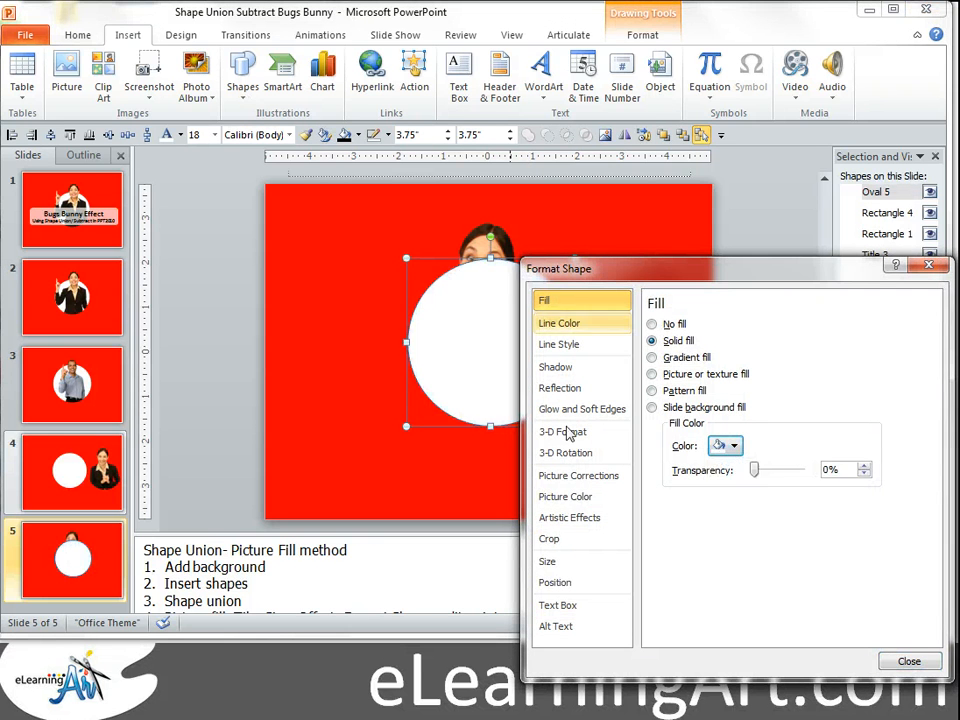
left_click(560, 324)
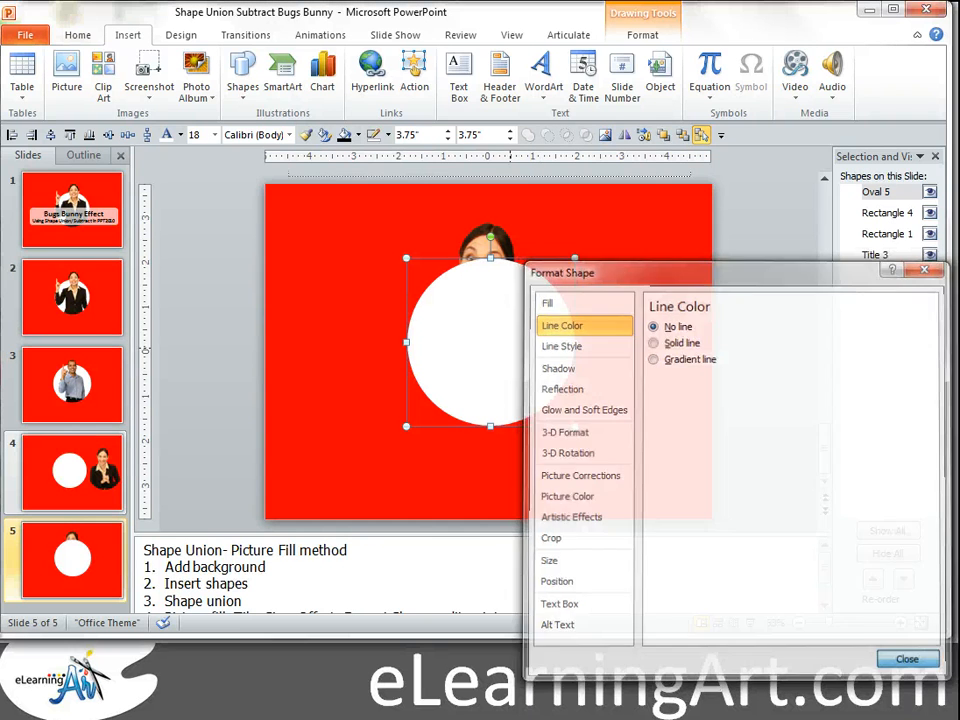
left_click(906, 658)
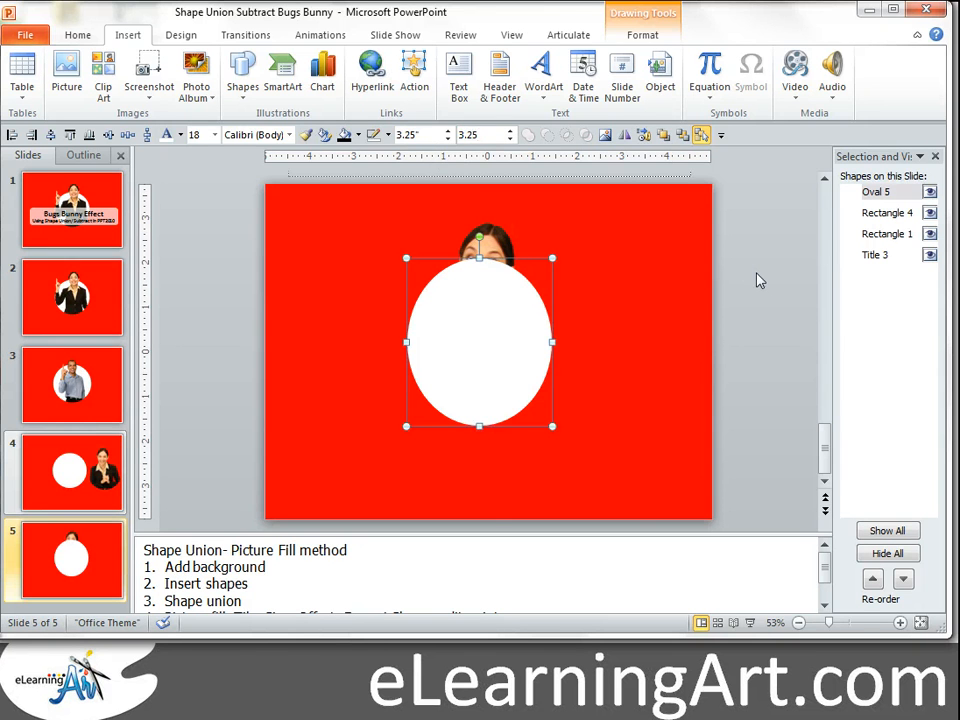
right_click(480, 340)
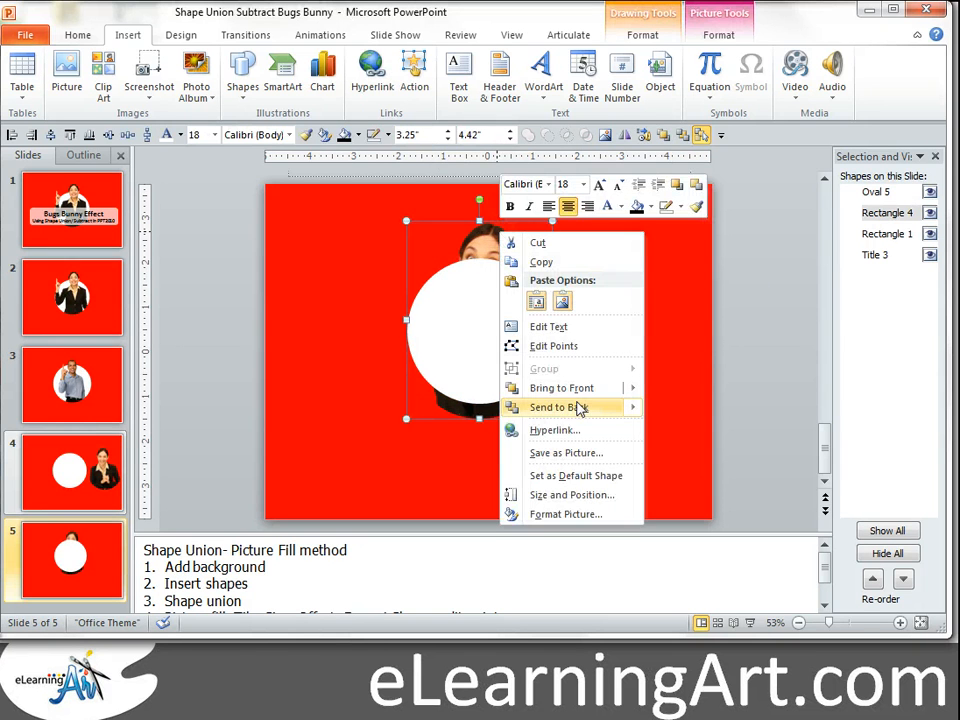